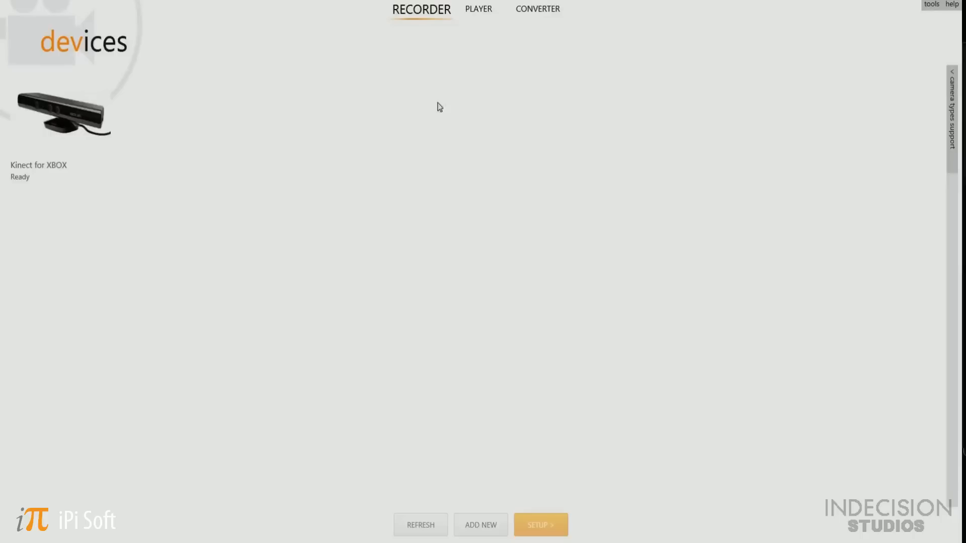
{"action": "mouse_move", "coordinate": [362, 100]}
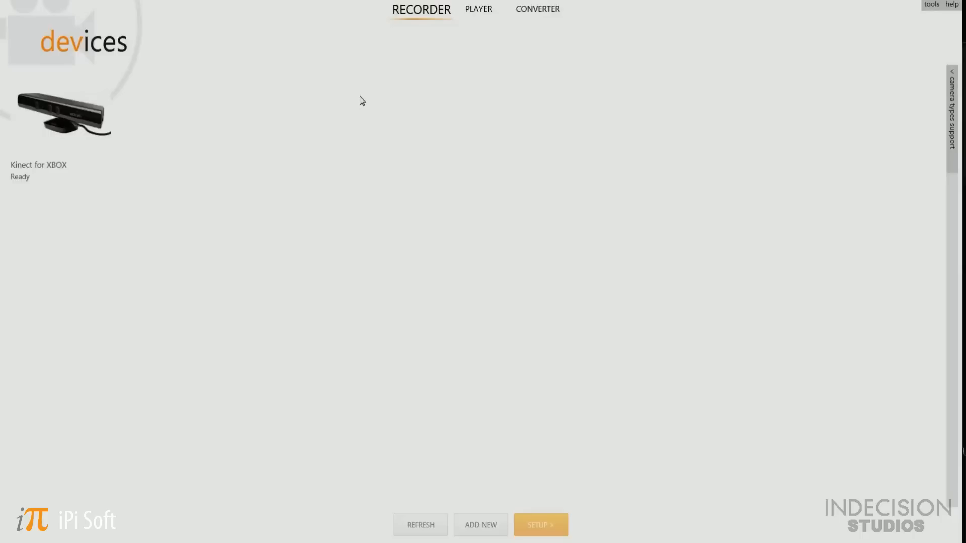
{"action": "mouse_move", "coordinate": [128, 58]}
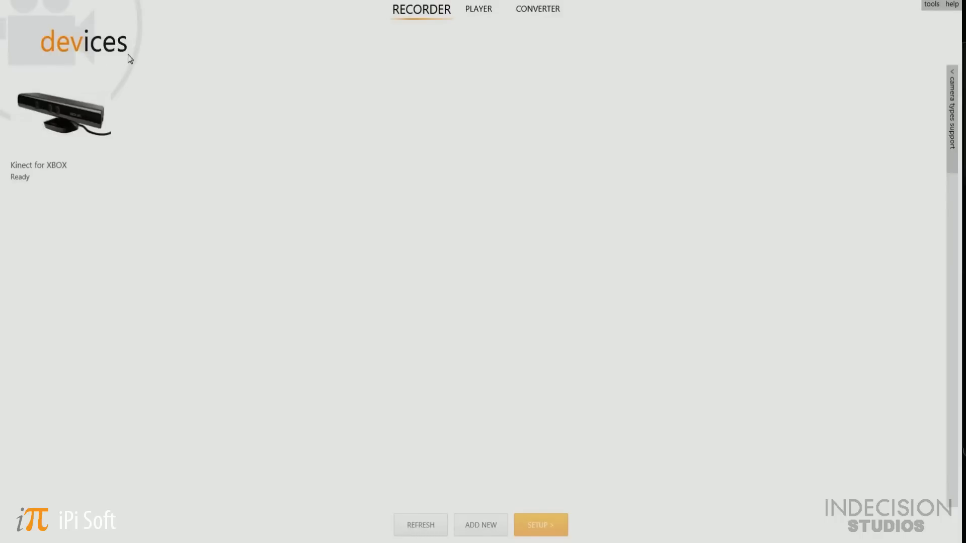
Step: Select the ready Kinect for XBOX tile as the capture device
{"action": "left_click", "coordinate": [60, 115]}
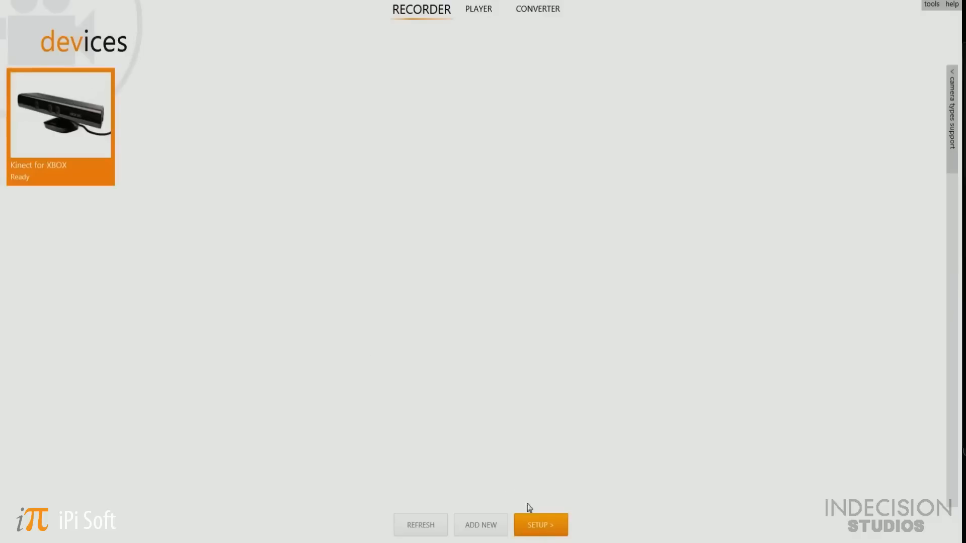
Step: Enter Kinect setup and switch the layout to show depth and colour views together
{"action": "left_click", "coordinate": [540, 525]}
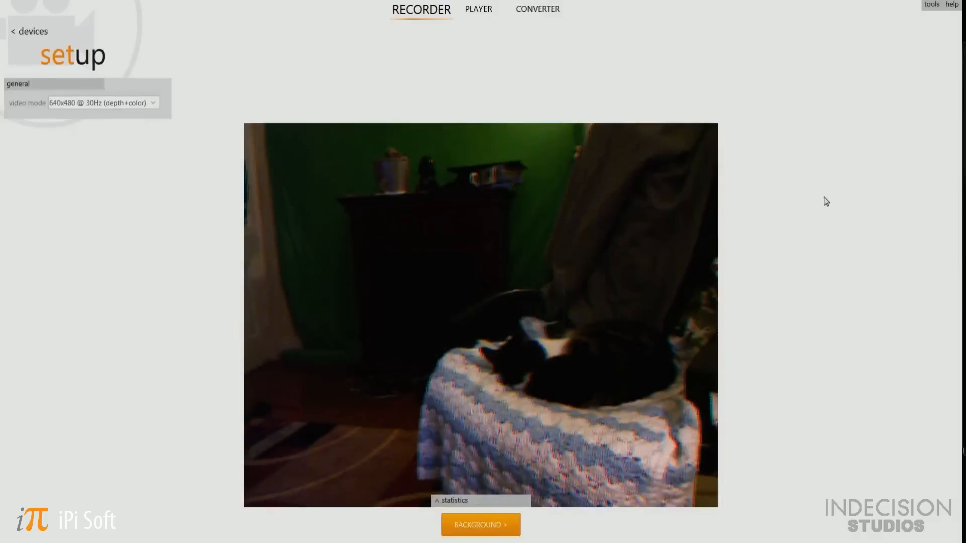
{"action": "mouse_move", "coordinate": [824, 180]}
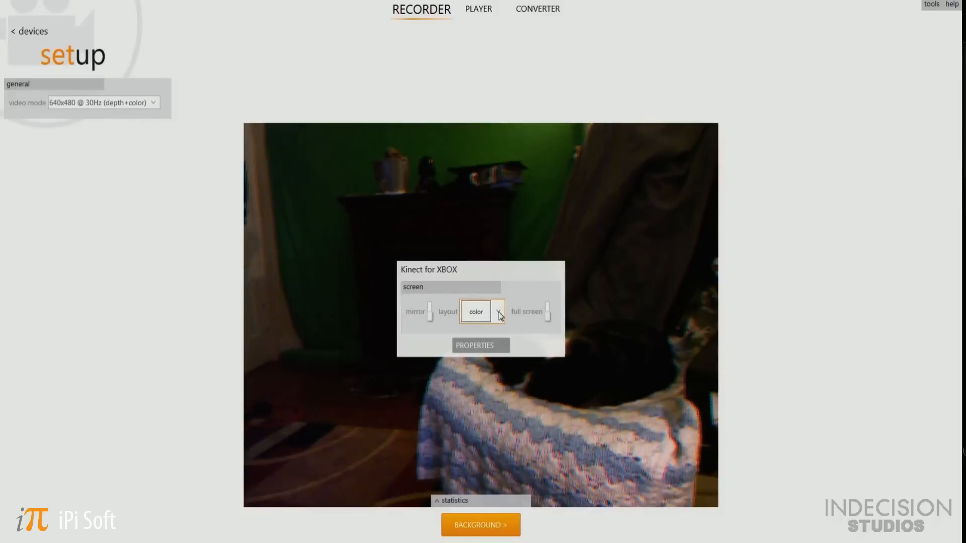
{"action": "left_click", "coordinate": [501, 312]}
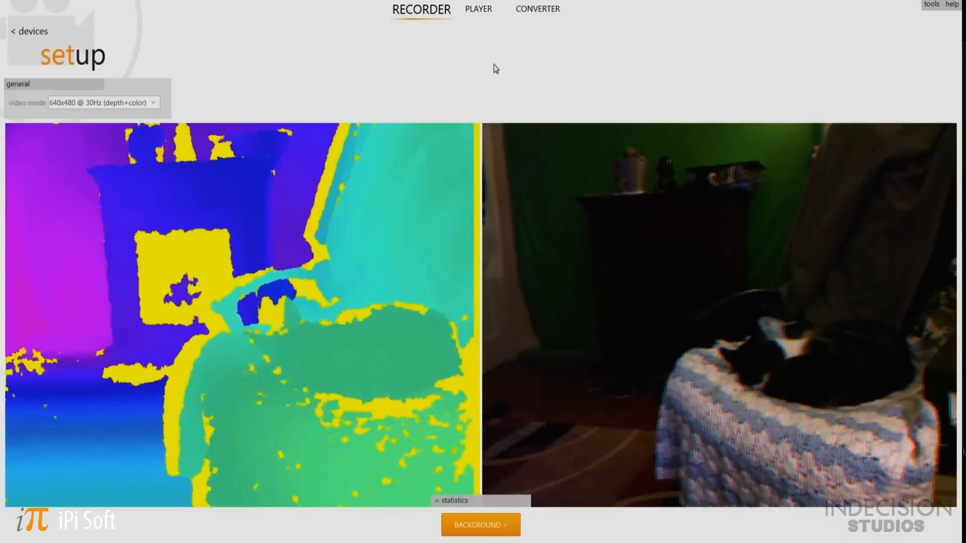
{"action": "mouse_move", "coordinate": [414, 93]}
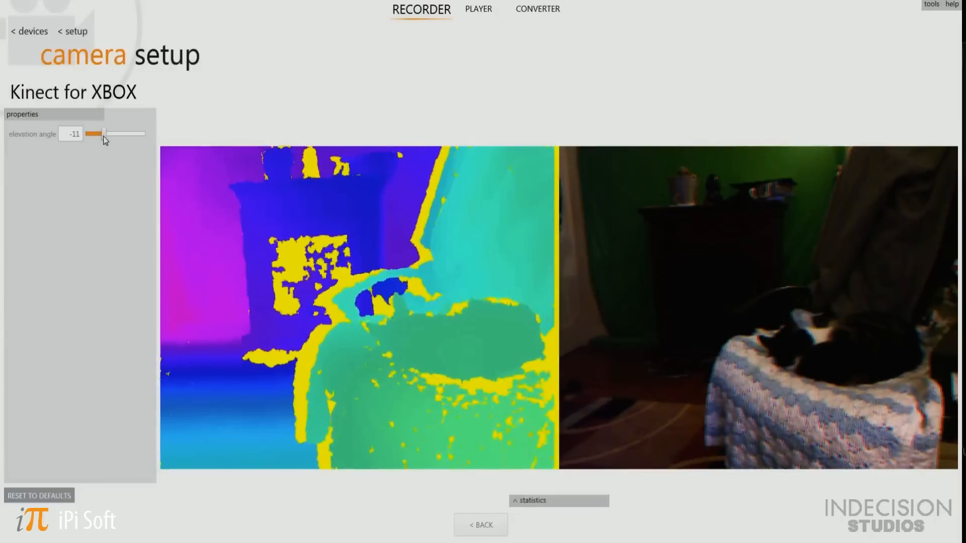
Step: Raise the Kinect elevation angle to about 17 degrees, then fine-tune it
{"action": "left_click_drag", "start_coordinate": [94, 134], "coordinate": [136, 134]}
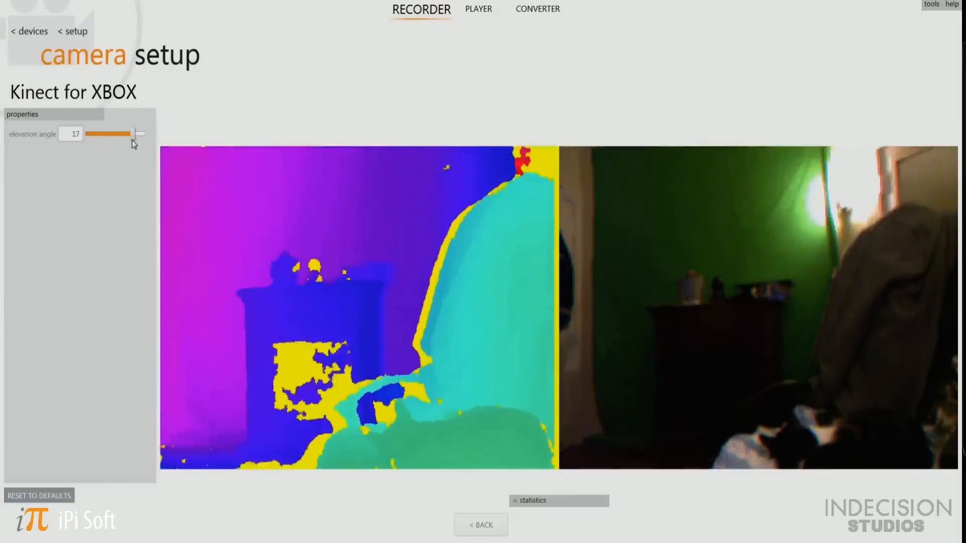
{"action": "left_click_drag", "start_coordinate": [131, 134], "coordinate": [95, 133]}
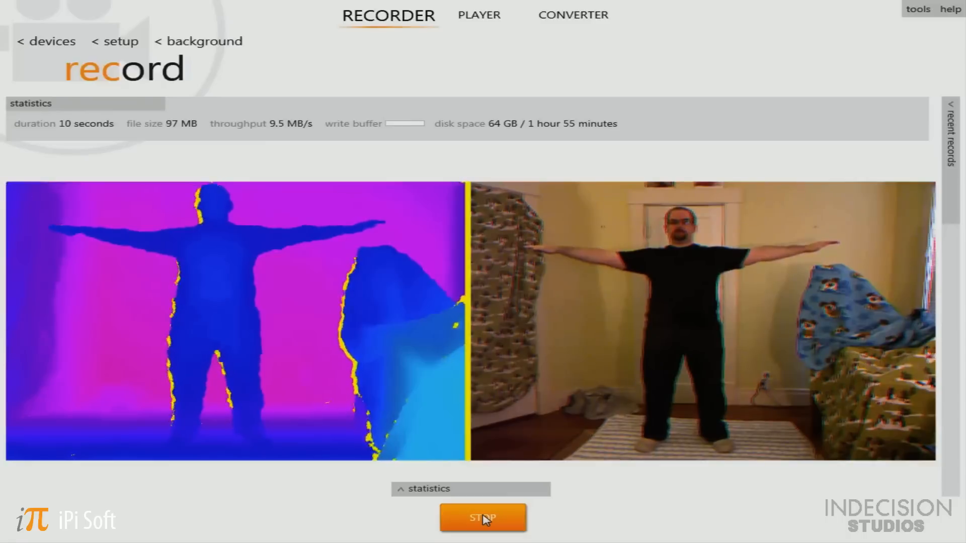
Step: Stop the T-pose test recording and return to the empty-room setup view
{"action": "left_click", "coordinate": [481, 531]}
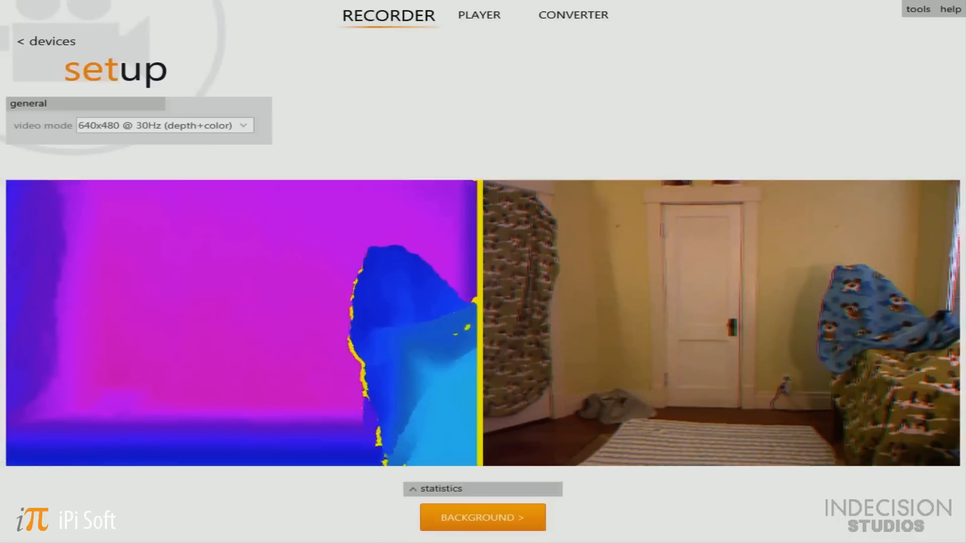
{"action": "mouse_move", "coordinate": [886, 59]}
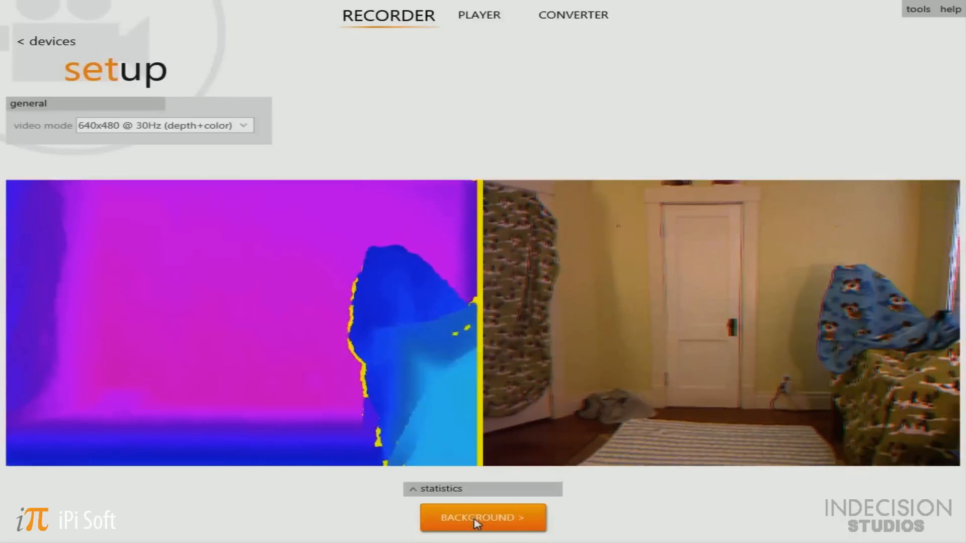
Step: Advance to the background step with 5-second duration and zero delay
{"action": "left_click", "coordinate": [480, 531]}
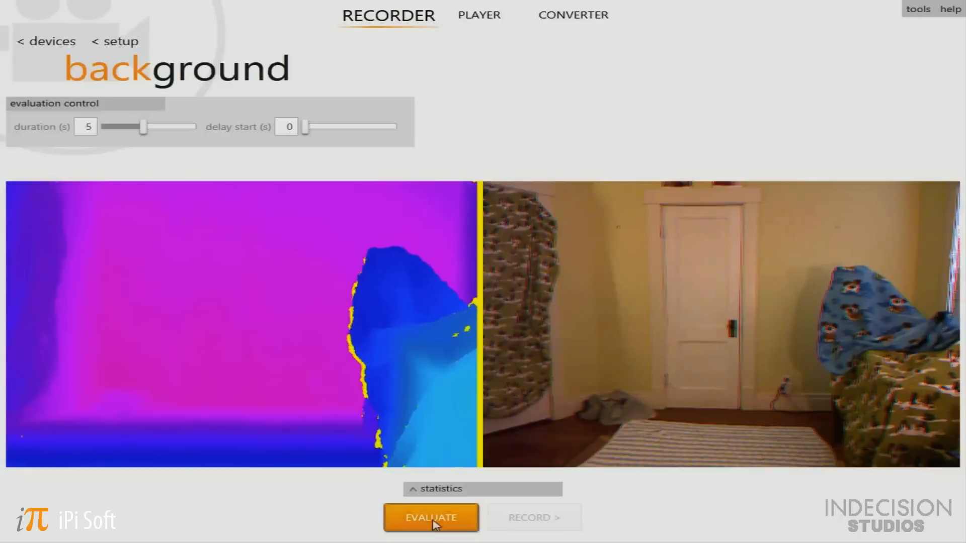
Step: Evaluate the empty room's background so recording becomes enabled
{"action": "left_click", "coordinate": [431, 531]}
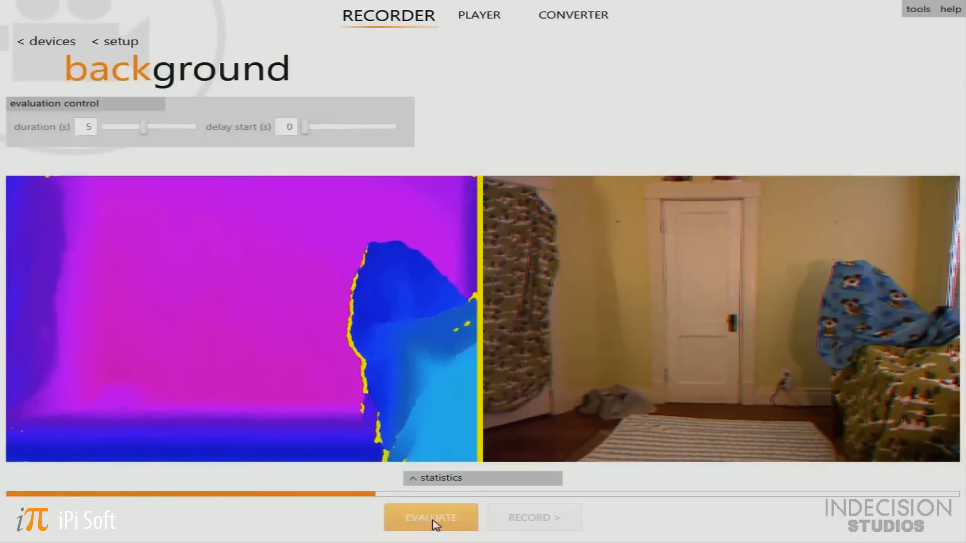
{"action": "left_click", "coordinate": [431, 532]}
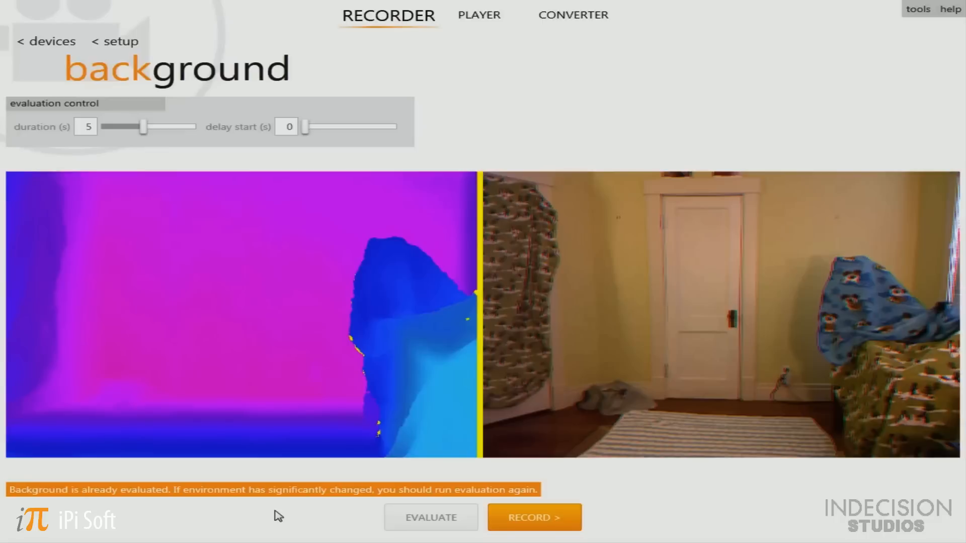
{"action": "mouse_move", "coordinate": [438, 509]}
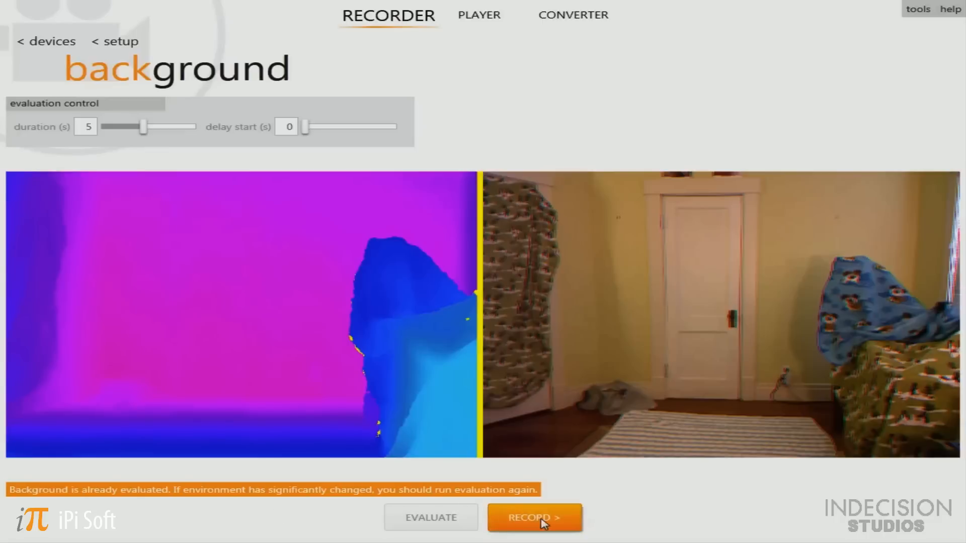
Step: Record a roughly 27-second, 253 MB take of the actor's performance
{"action": "left_click", "coordinate": [534, 530]}
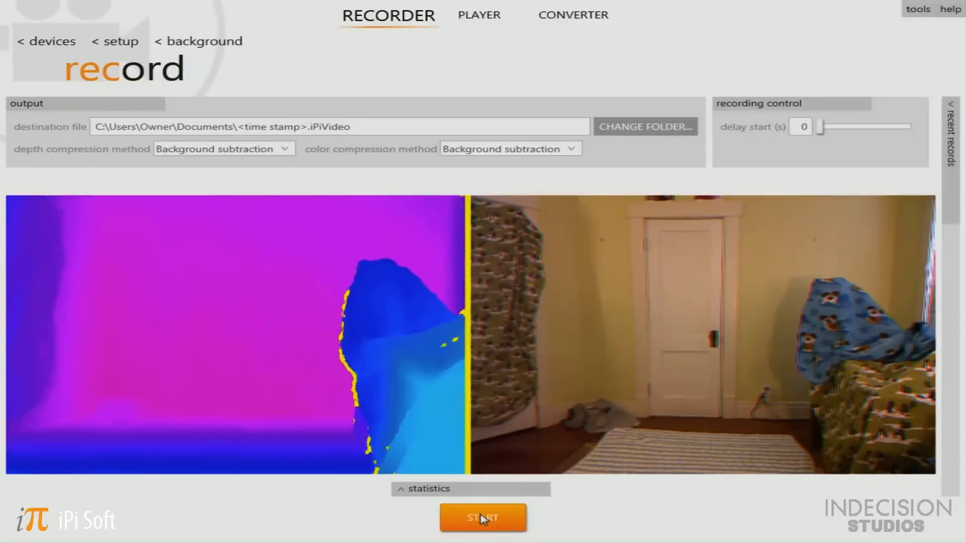
{"action": "left_click", "coordinate": [481, 531]}
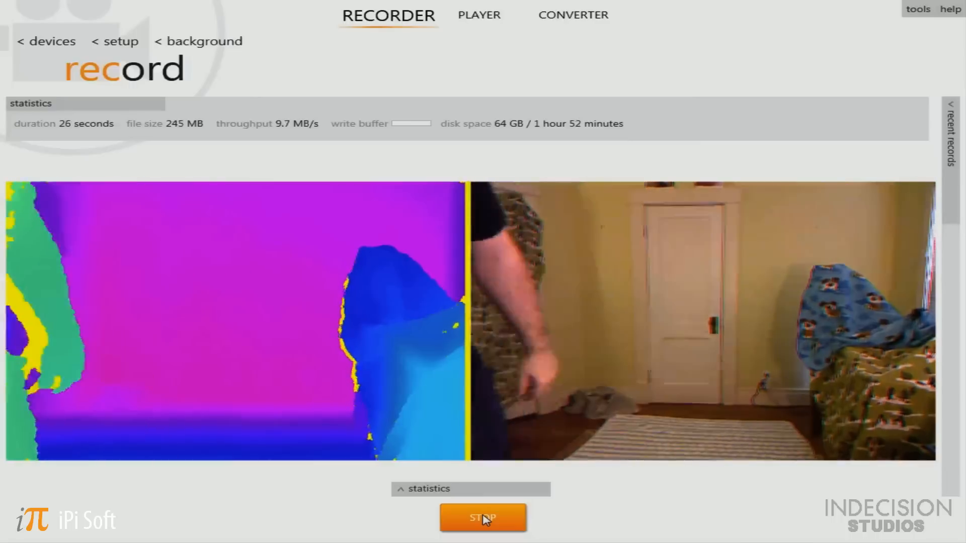
{"action": "left_click", "coordinate": [480, 531]}
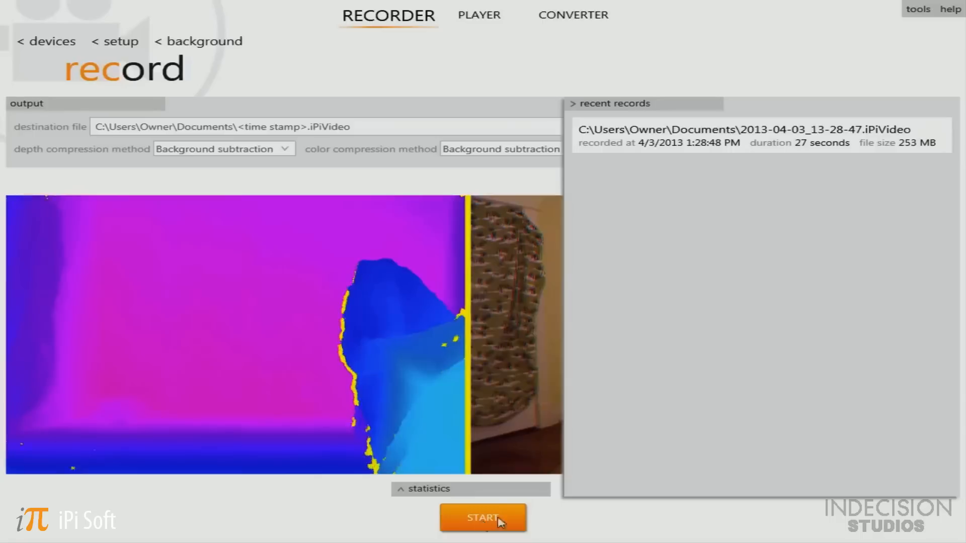
{"action": "mouse_move", "coordinate": [701, 160]}
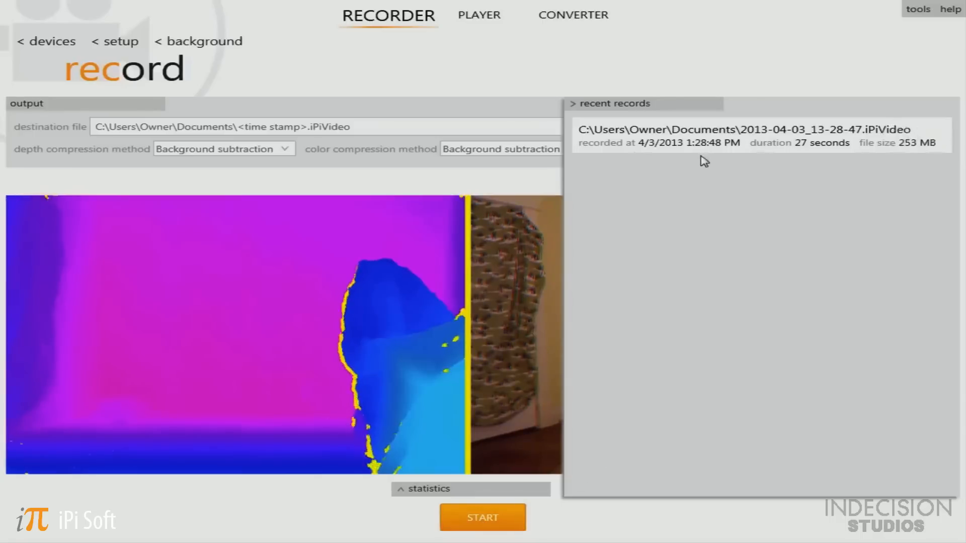
{"action": "mouse_move", "coordinate": [845, 170]}
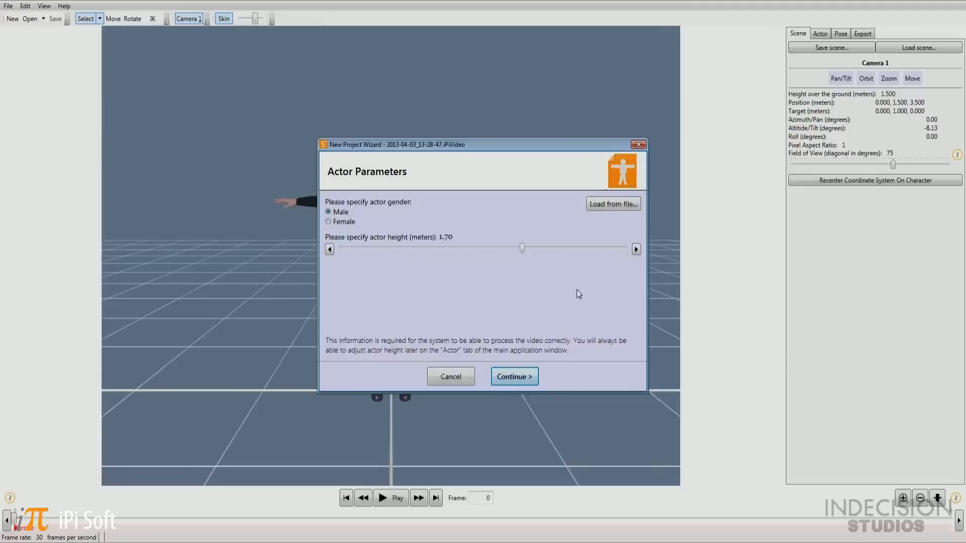
Step: Set the male actor's height to 1.80 m and confirm the actor parameters
{"action": "left_click", "coordinate": [636, 249]}
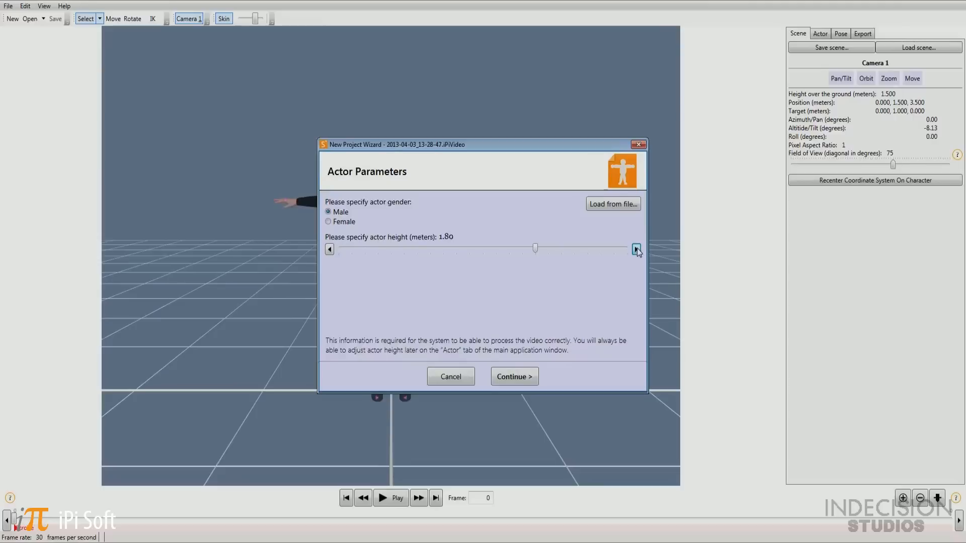
{"action": "mouse_move", "coordinate": [504, 377]}
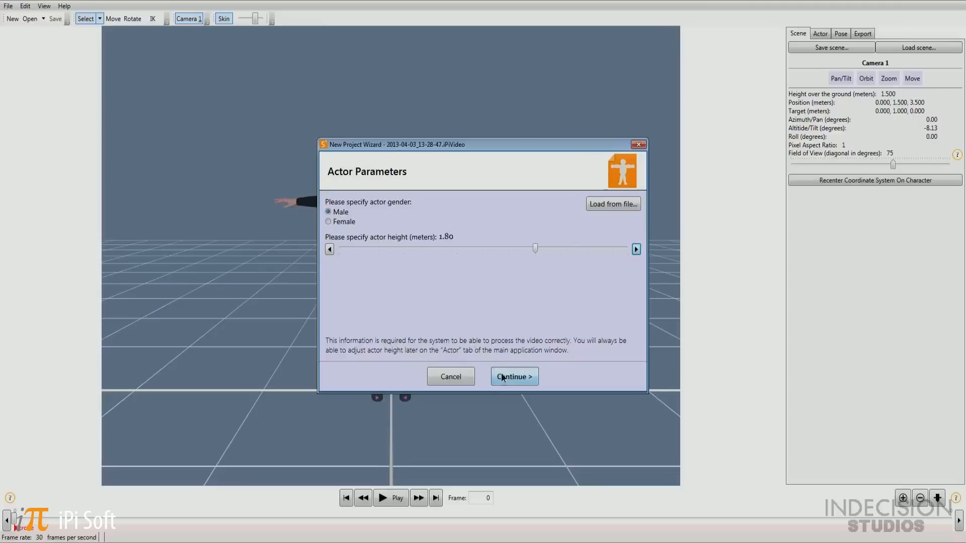
{"action": "left_click", "coordinate": [515, 376]}
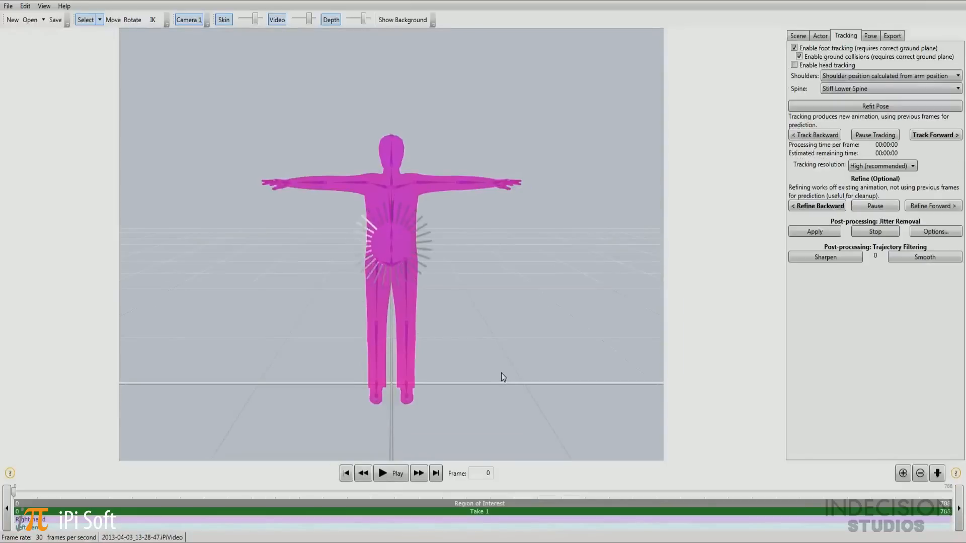
Step: Play back the take and scrub to the frame where the actor holds T-pose
{"action": "left_click", "coordinate": [390, 473]}
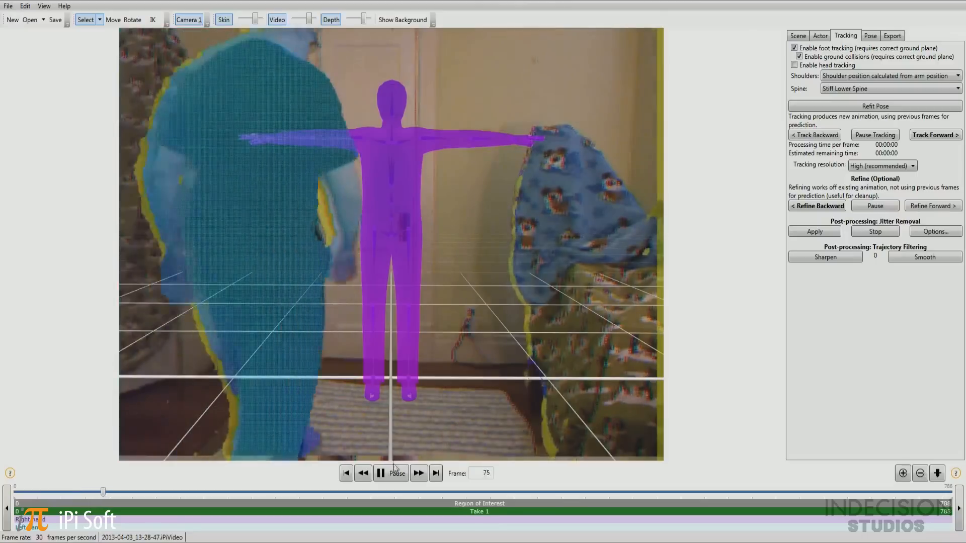
{"action": "left_click", "coordinate": [382, 473]}
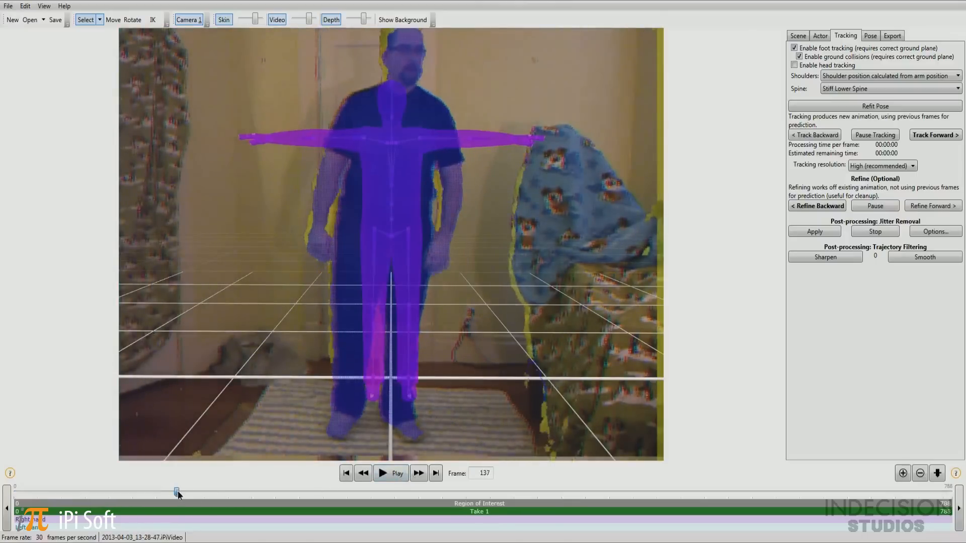
{"action": "left_click_drag", "start_coordinate": [177, 490], "coordinate": [257, 489]}
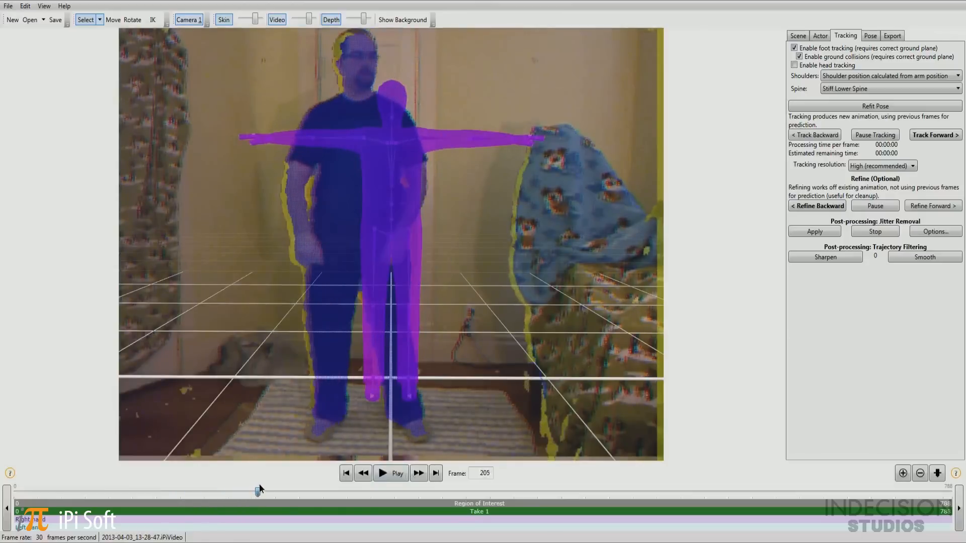
{"action": "left_click_drag", "start_coordinate": [258, 489], "coordinate": [337, 491]}
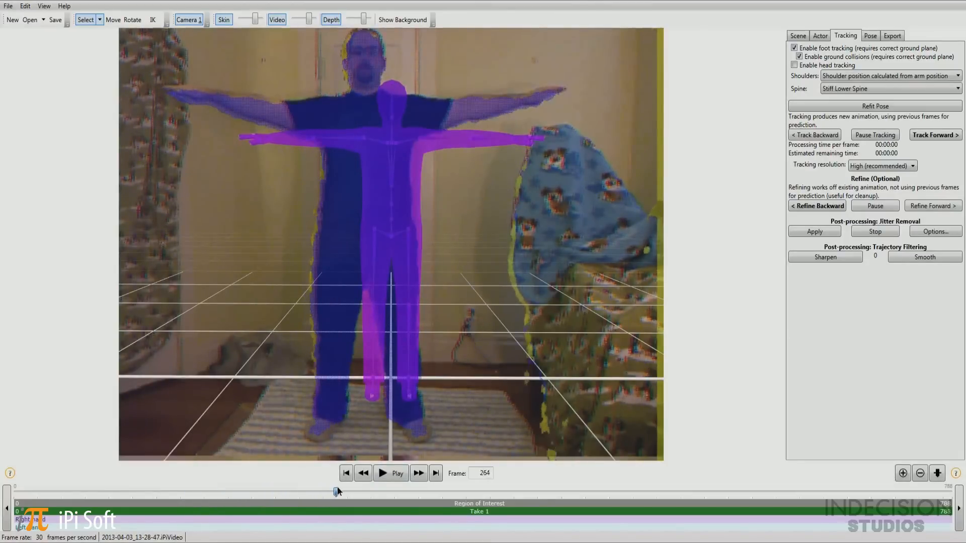
{"action": "left_click_drag", "start_coordinate": [337, 492], "coordinate": [389, 492]}
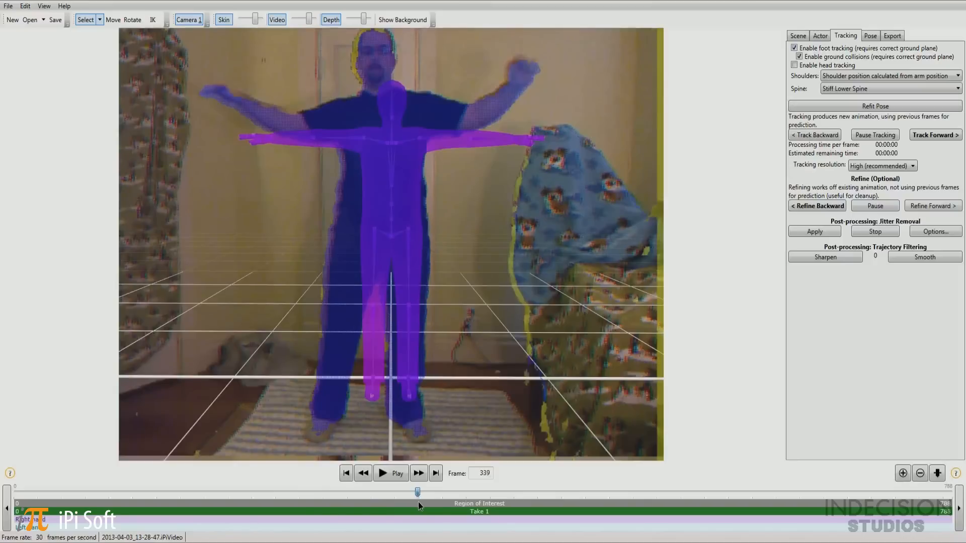
Step: Start the region of interest and take at frame 330, then scrub to the motion's end
{"action": "left_click_drag", "start_coordinate": [418, 492], "coordinate": [405, 491]}
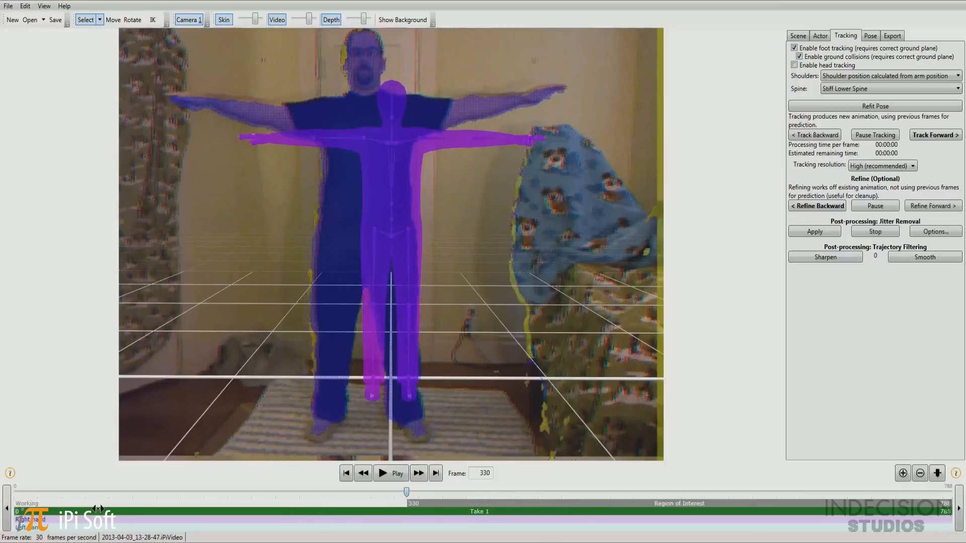
{"action": "left_click_drag", "start_coordinate": [406, 511], "coordinate": [317, 511]}
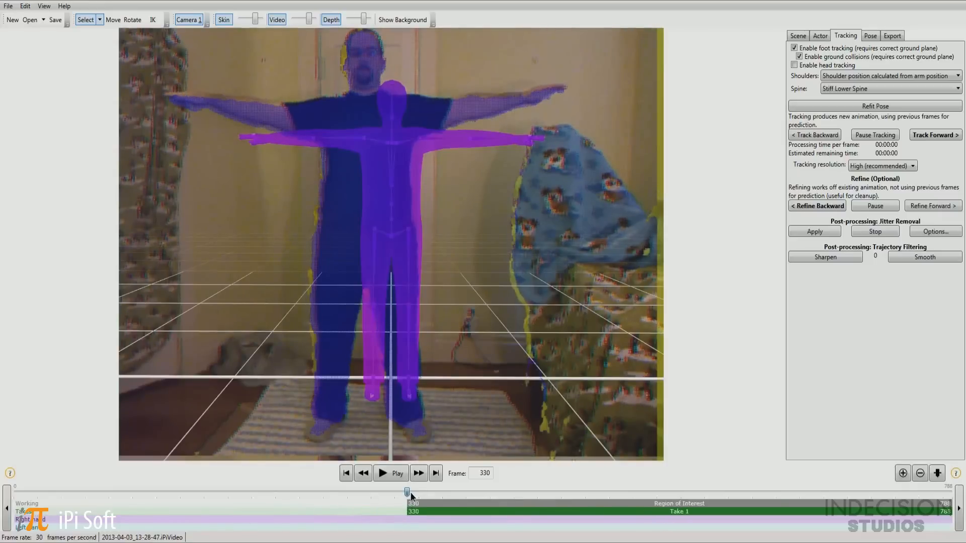
{"action": "left_click_drag", "start_coordinate": [405, 491], "coordinate": [755, 491]}
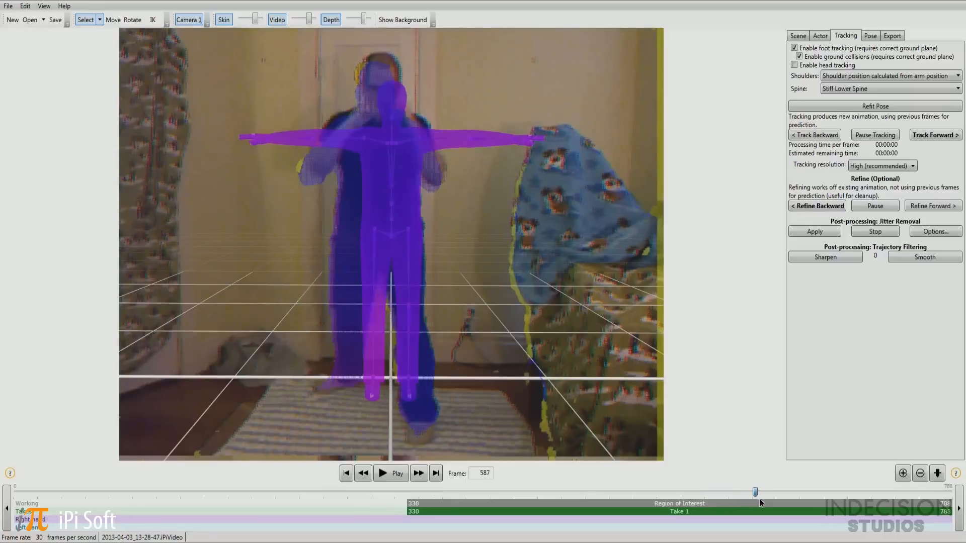
{"action": "left_click_drag", "start_coordinate": [754, 492], "coordinate": [793, 492]}
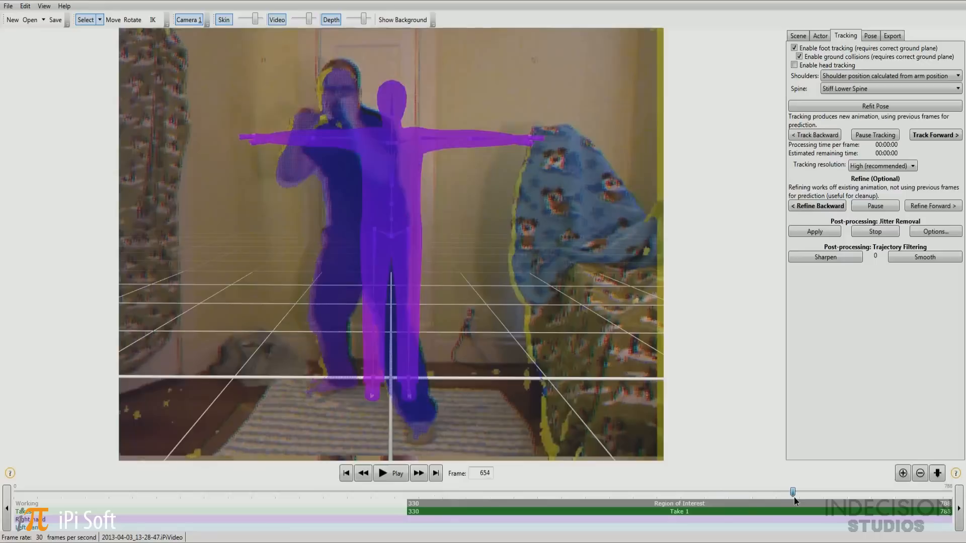
{"action": "left_click_drag", "start_coordinate": [793, 491], "coordinate": [815, 491]}
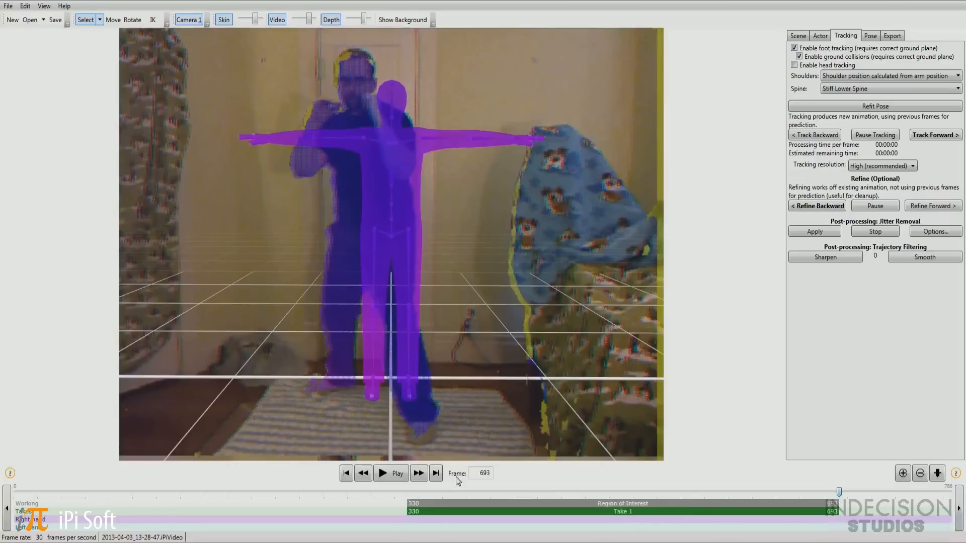
Step: At frame 330, move the actor model onto the captured figure, hide video, and orbit frontally
{"action": "left_click", "coordinate": [346, 473]}
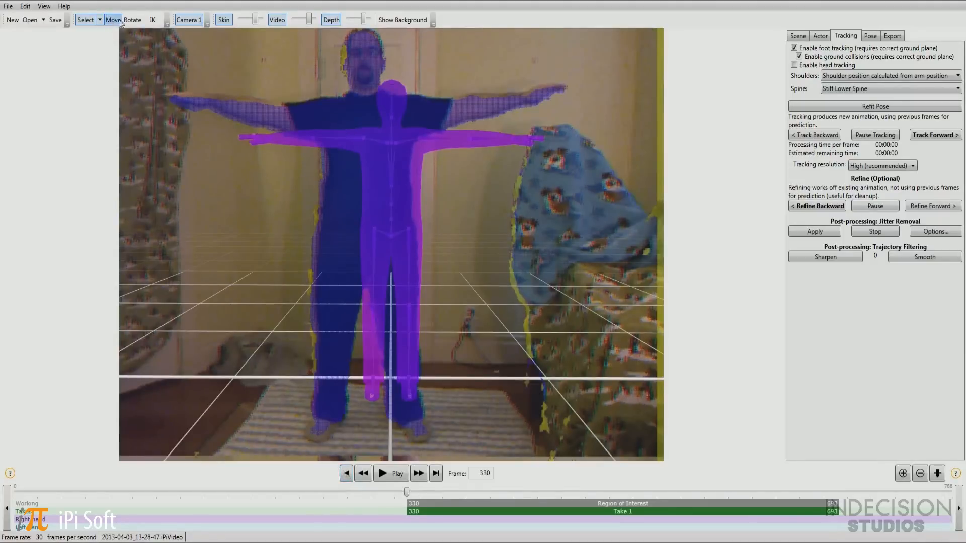
{"action": "left_click", "coordinate": [153, 21]}
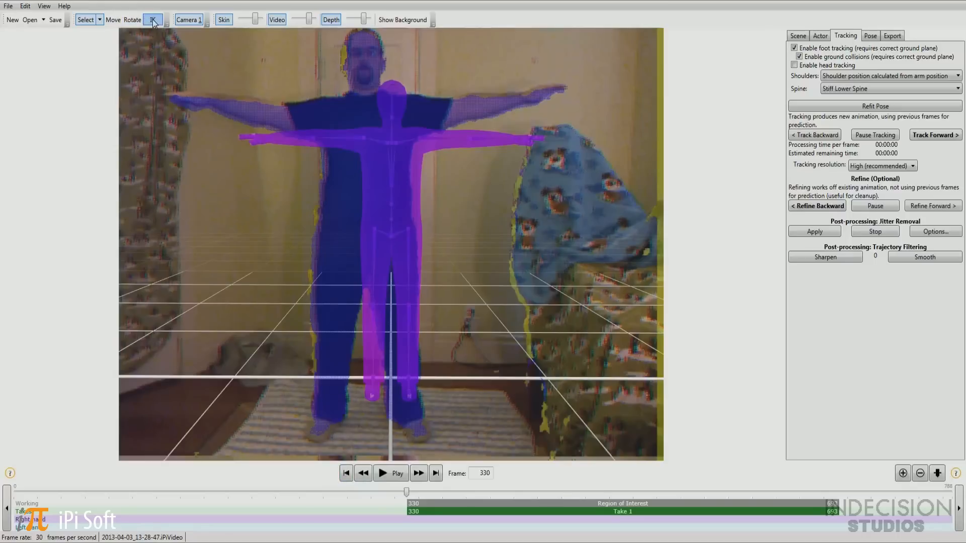
{"action": "left_click", "coordinate": [113, 20]}
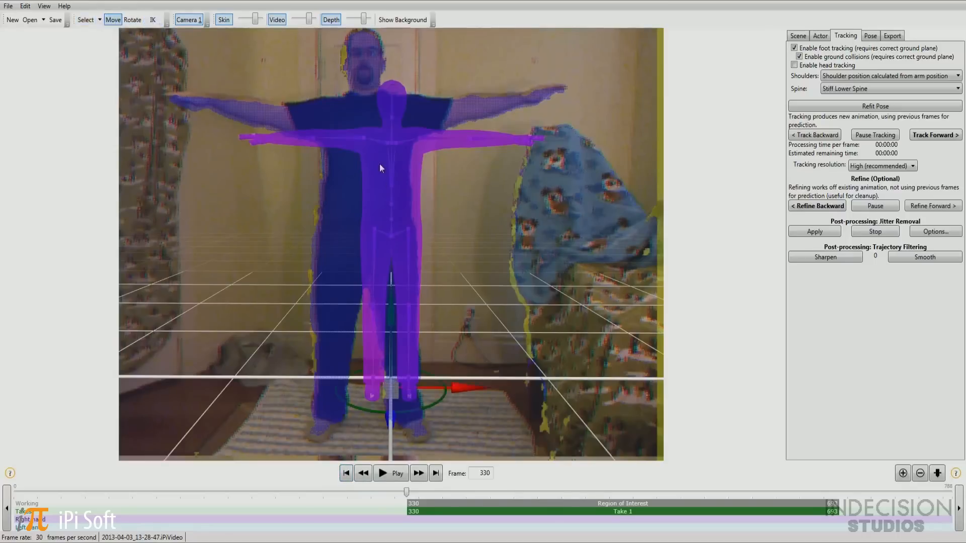
{"action": "mouse_move", "coordinate": [356, 294]}
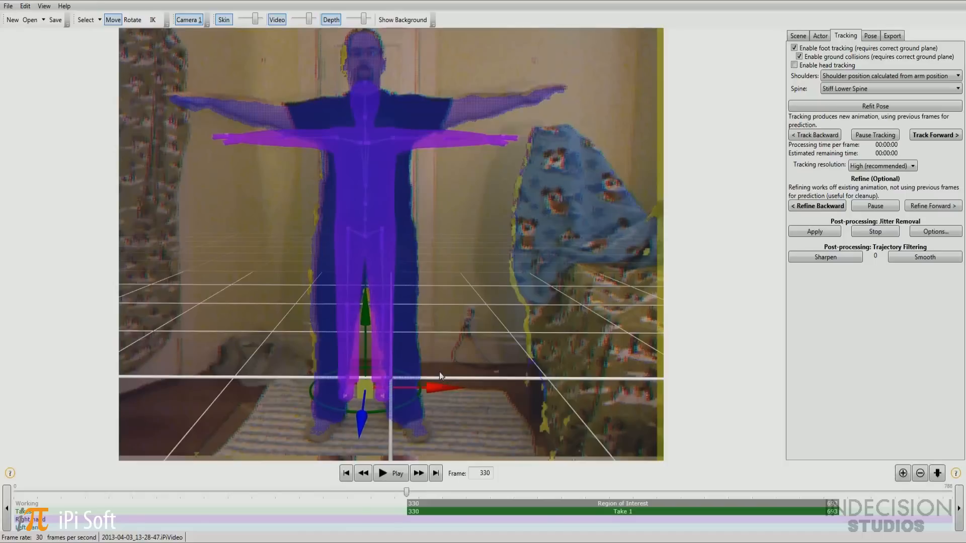
{"action": "left_click", "coordinate": [278, 20]}
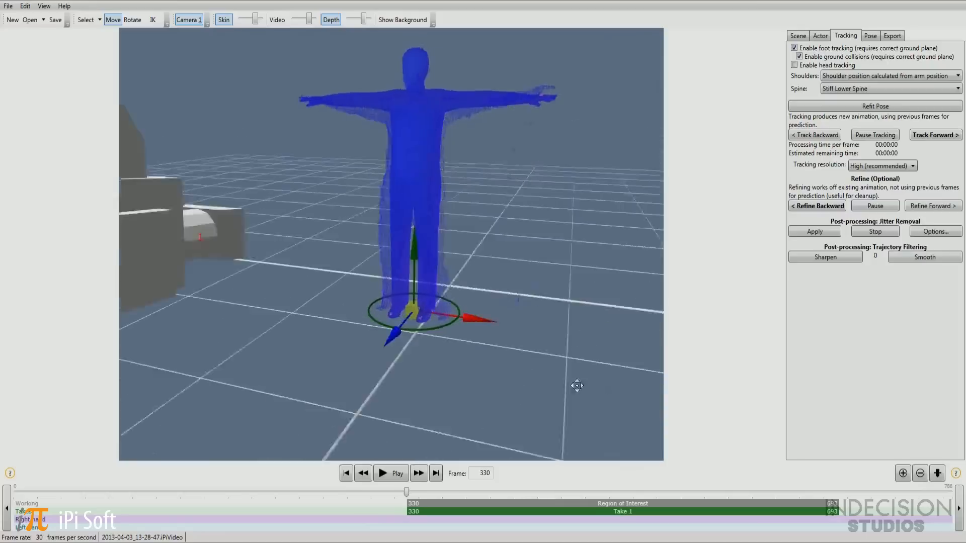
{"action": "left_click_drag", "start_coordinate": [577, 386], "coordinate": [661, 406]}
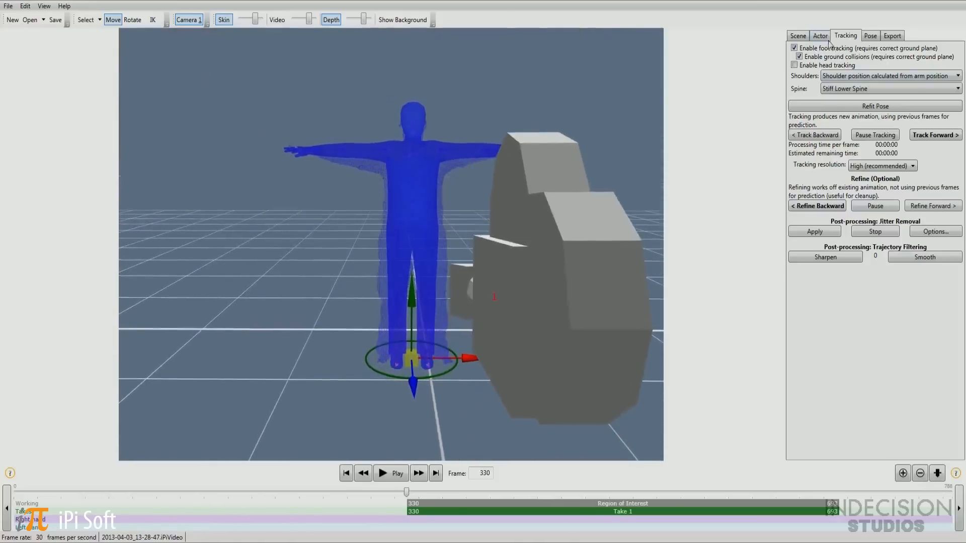
Step: In the Actor tab, raise the Body Mass Index and Belly sliders
{"action": "left_click", "coordinate": [821, 35]}
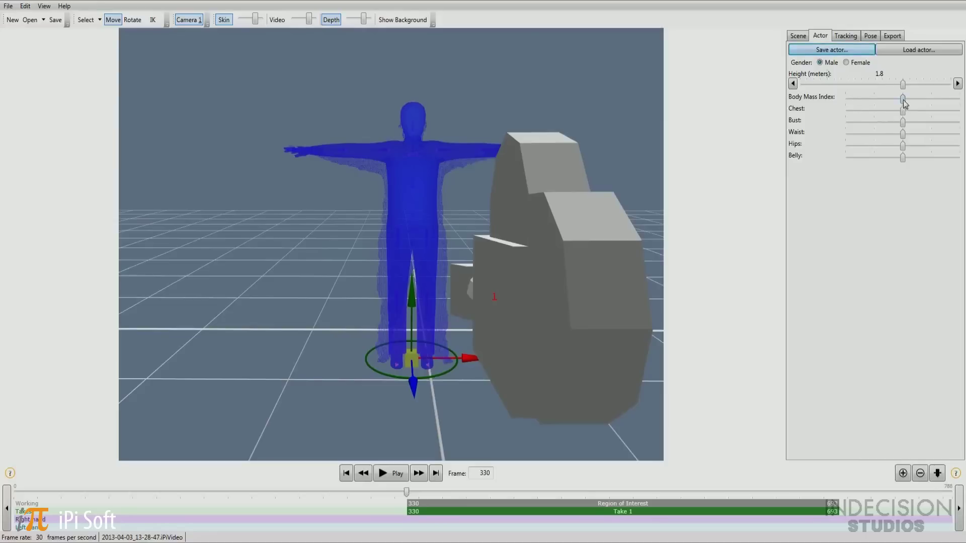
{"action": "left_click_drag", "start_coordinate": [902, 97], "coordinate": [932, 97]}
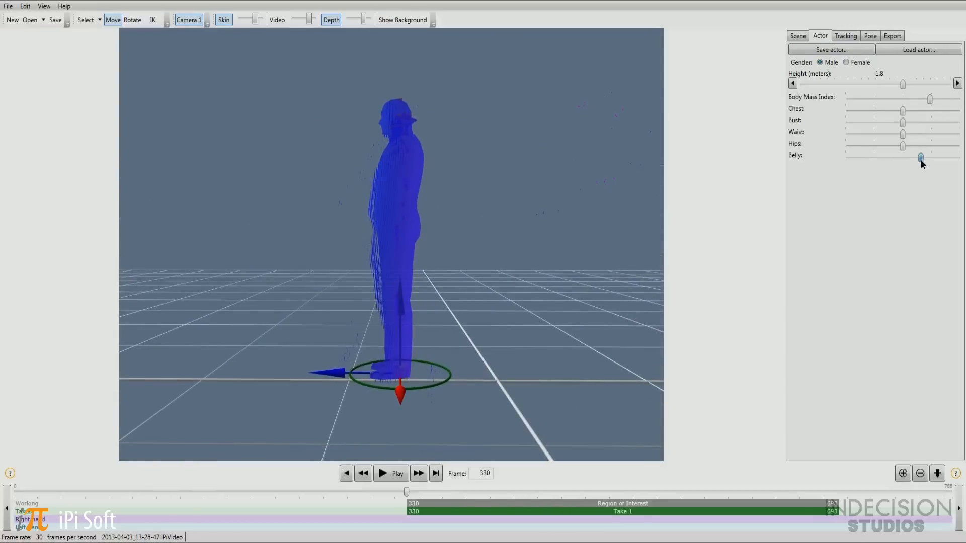
{"action": "left_click_drag", "start_coordinate": [921, 159], "coordinate": [936, 158]}
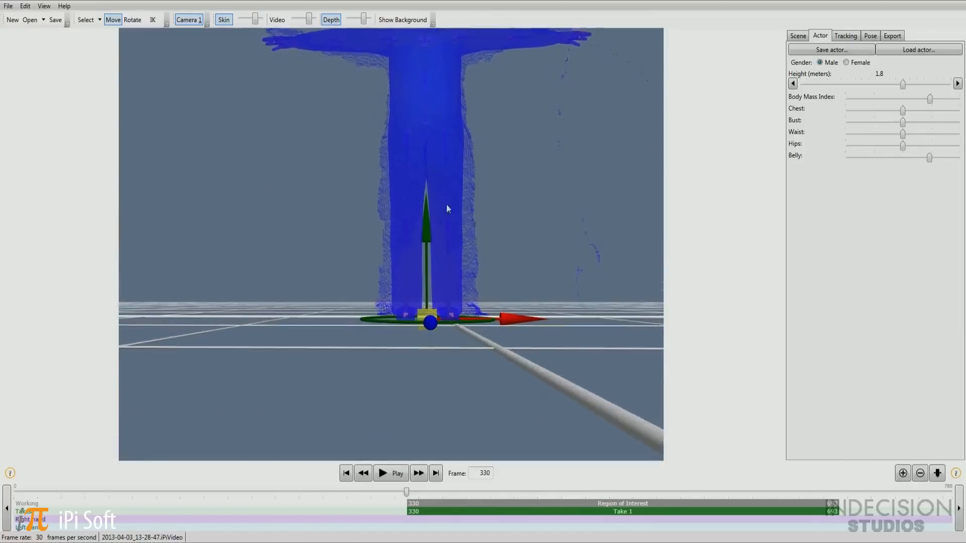
{"action": "left_click", "coordinate": [152, 20]}
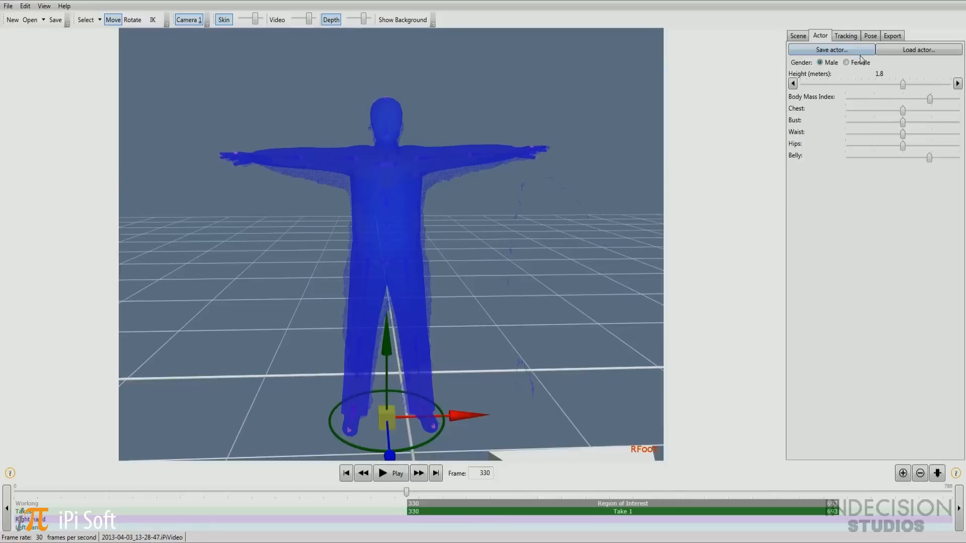
{"action": "mouse_move", "coordinate": [893, 65]}
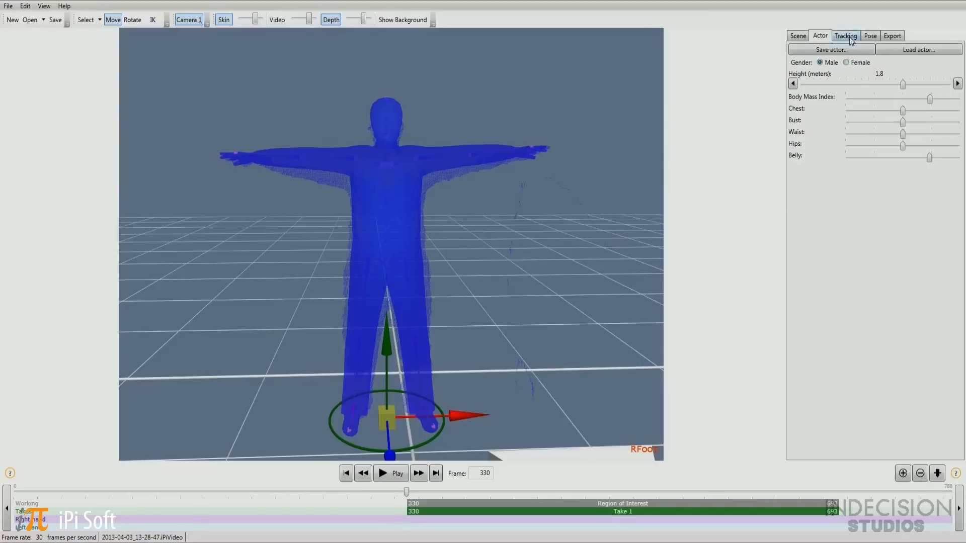
Step: Refit the actor's pose to the captured figure from the Tracking tab and orbit to inspect the fit
{"action": "left_click", "coordinate": [846, 35]}
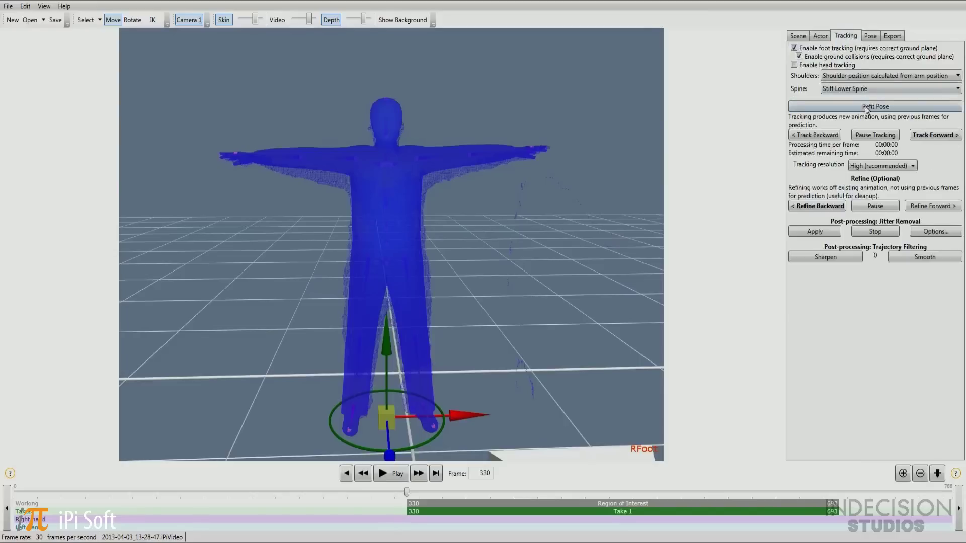
{"action": "left_click", "coordinate": [875, 106]}
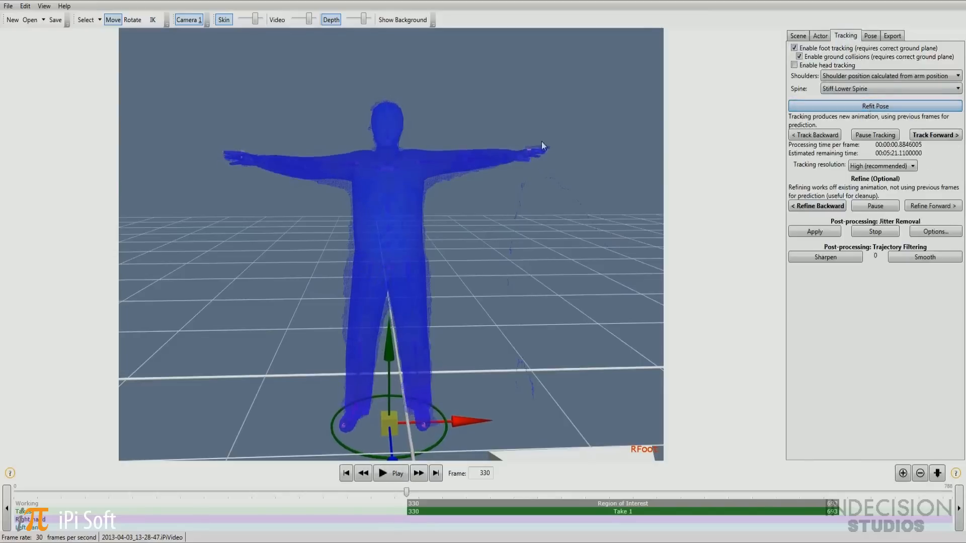
{"action": "left_click_drag", "start_coordinate": [542, 146], "coordinate": [236, 238]}
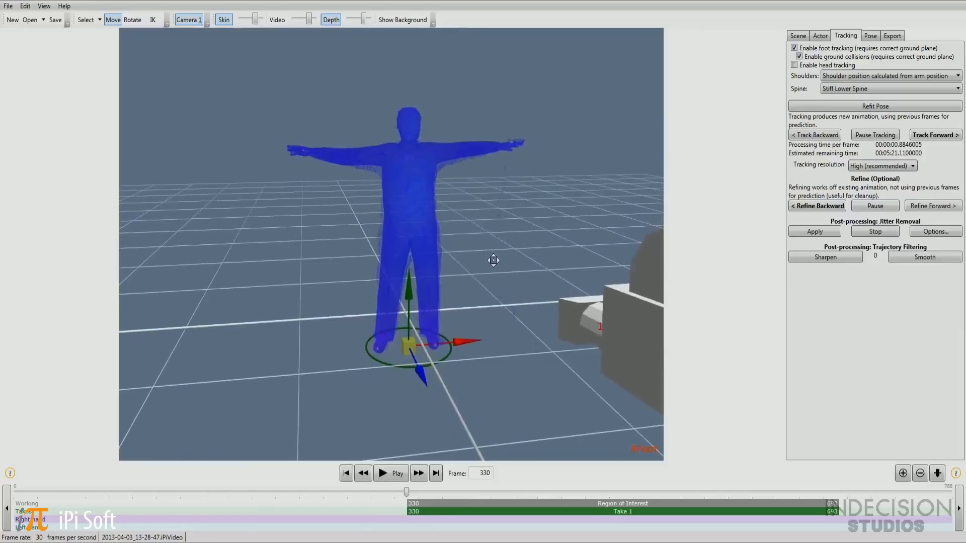
{"action": "mouse_move", "coordinate": [495, 265]}
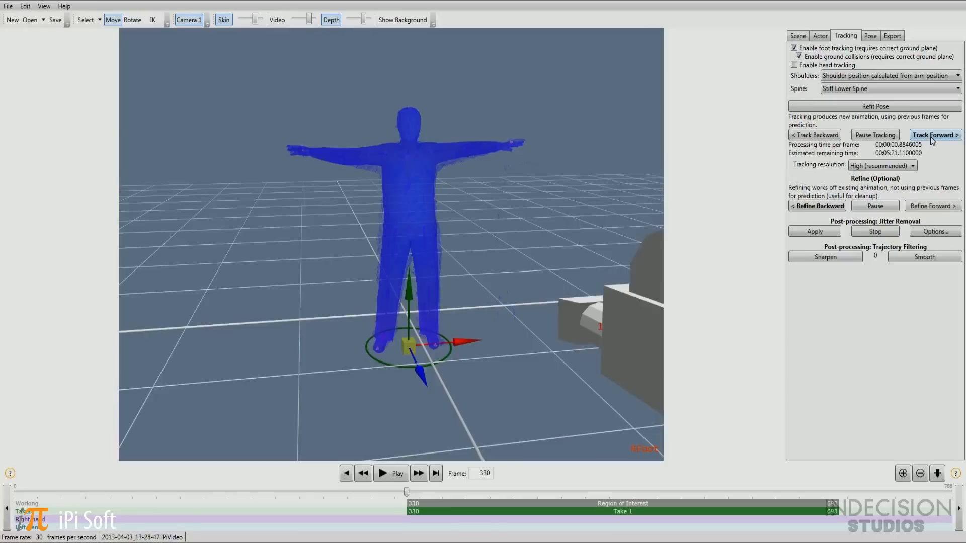
Step: Track the actor forward from frame 330 to 693, then hide the depth point cloud
{"action": "left_click", "coordinate": [932, 135]}
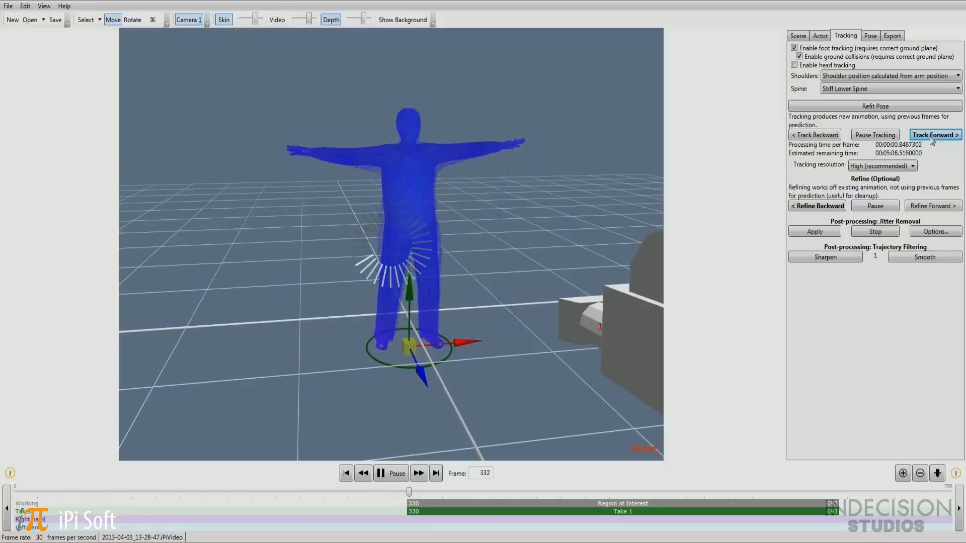
{"action": "left_click", "coordinate": [929, 135]}
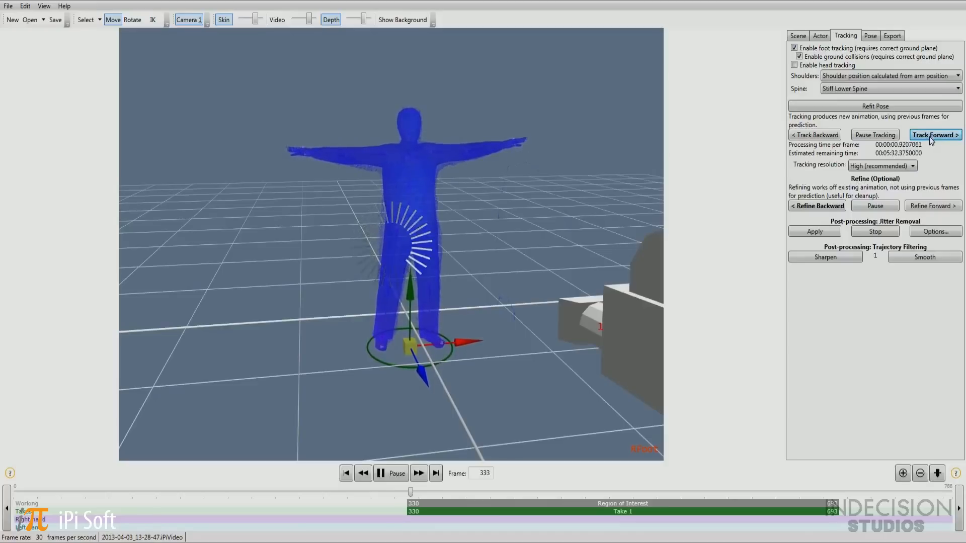
{"action": "left_click", "coordinate": [932, 135]}
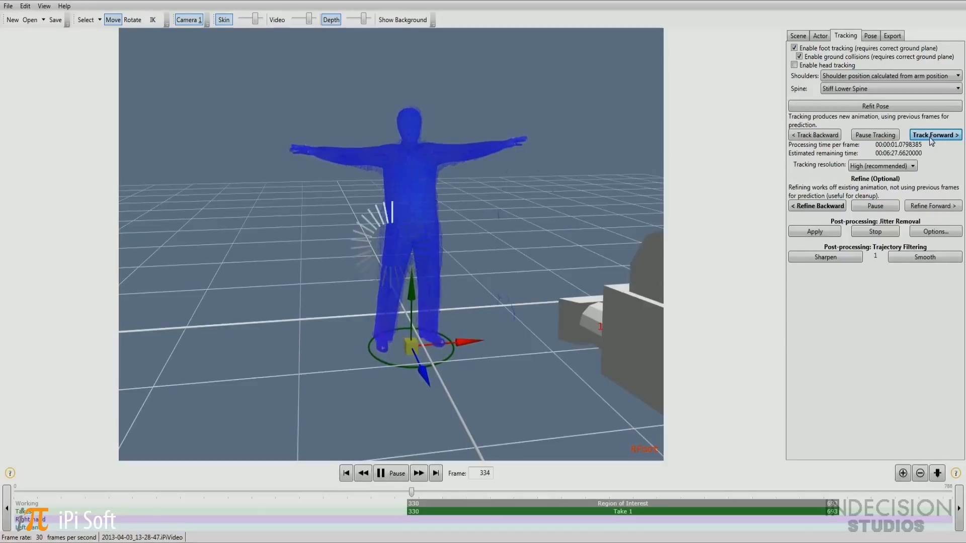
{"action": "left_click", "coordinate": [930, 135]}
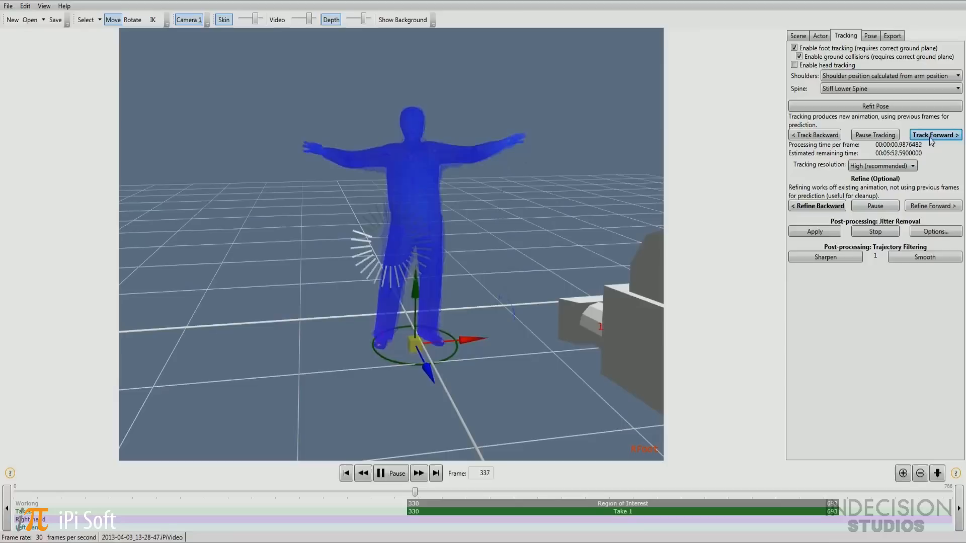
{"action": "left_click", "coordinate": [932, 135]}
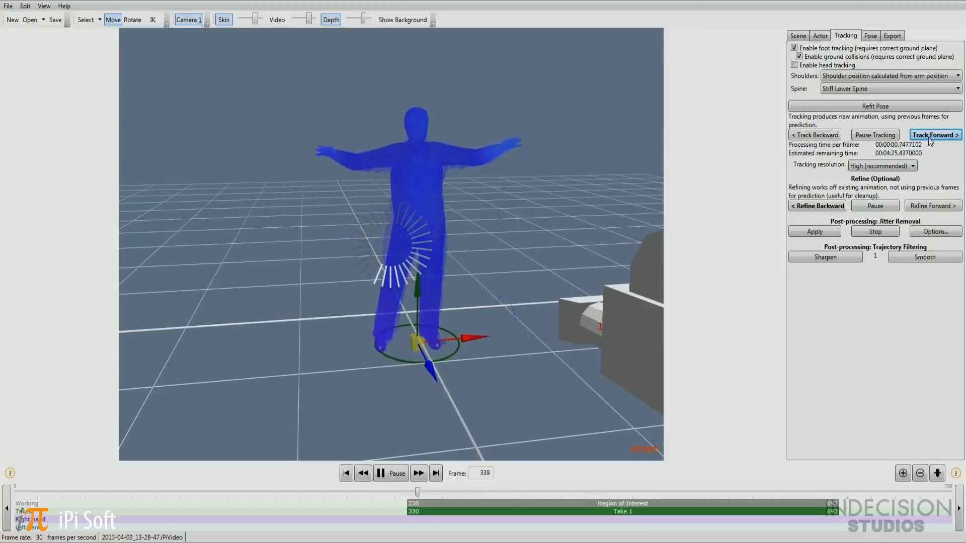
{"action": "left_click", "coordinate": [931, 135]}
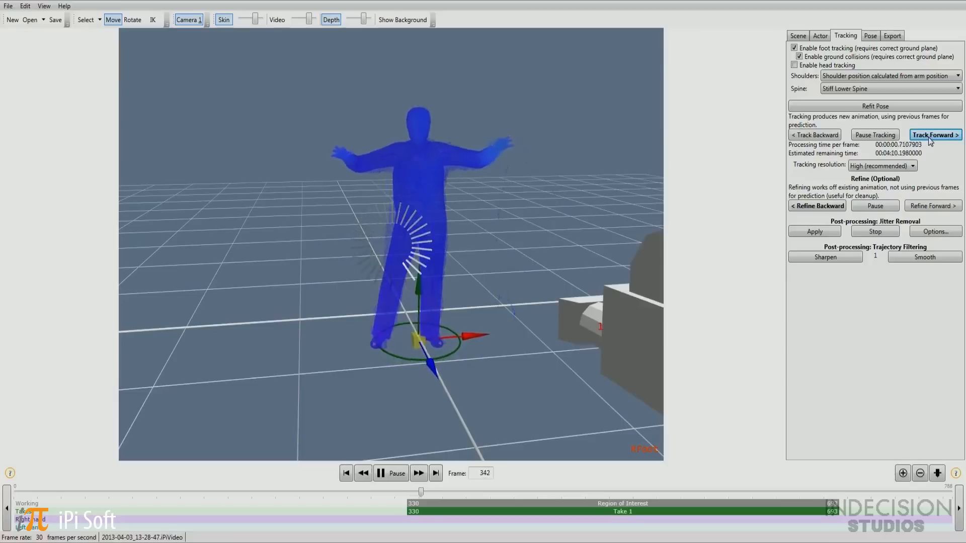
{"action": "left_click", "coordinate": [933, 134]}
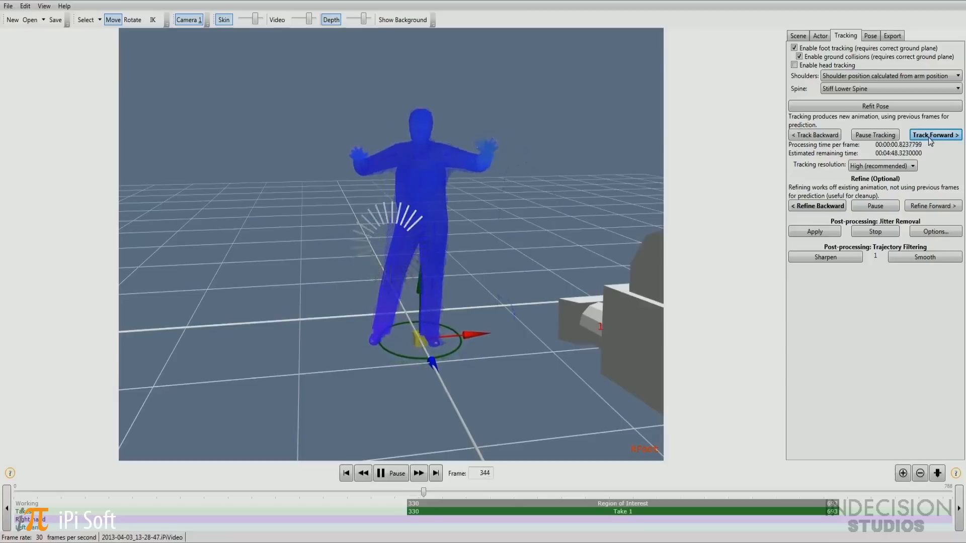
{"action": "left_click", "coordinate": [931, 135]}
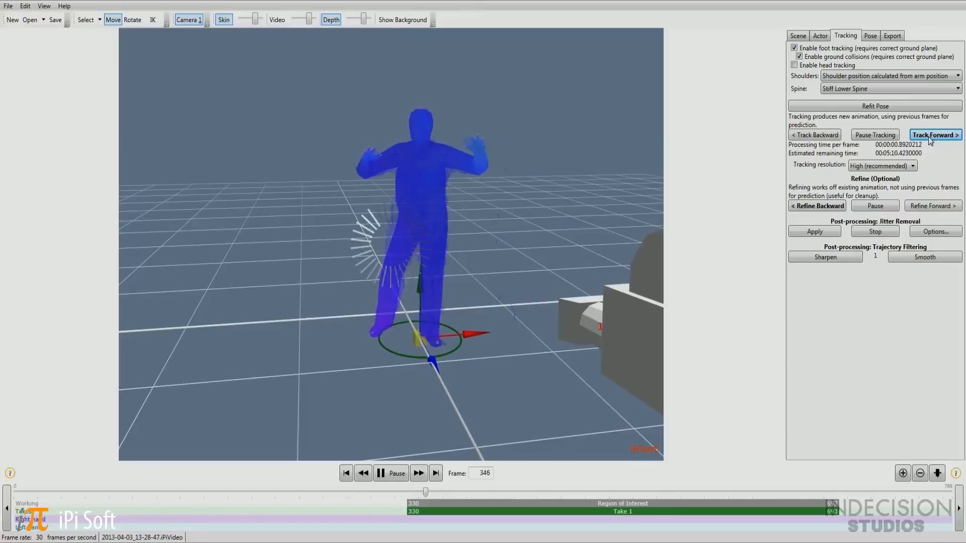
{"action": "left_click", "coordinate": [931, 135]}
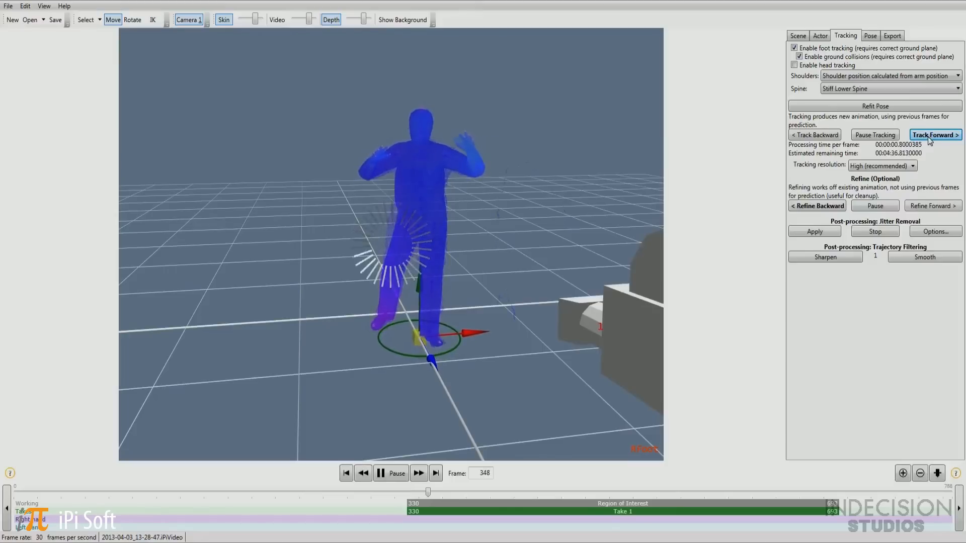
{"action": "left_click", "coordinate": [932, 135]}
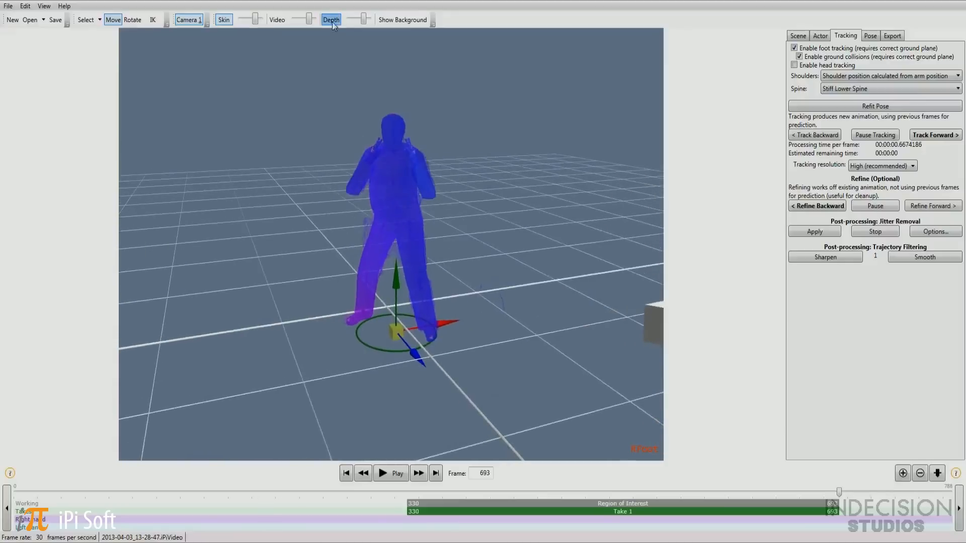
{"action": "left_click", "coordinate": [390, 473]}
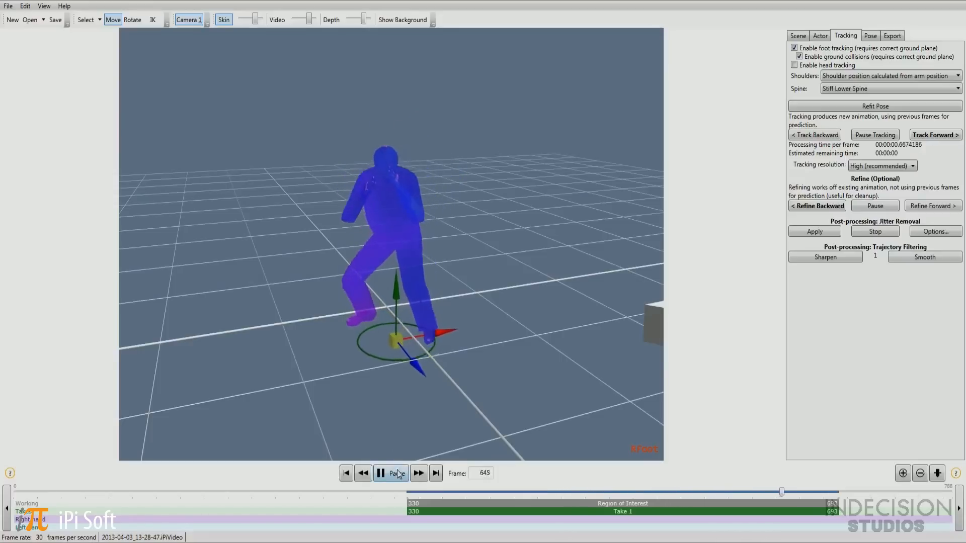
Step: Pause playback of the tracked take
{"action": "left_click", "coordinate": [390, 472]}
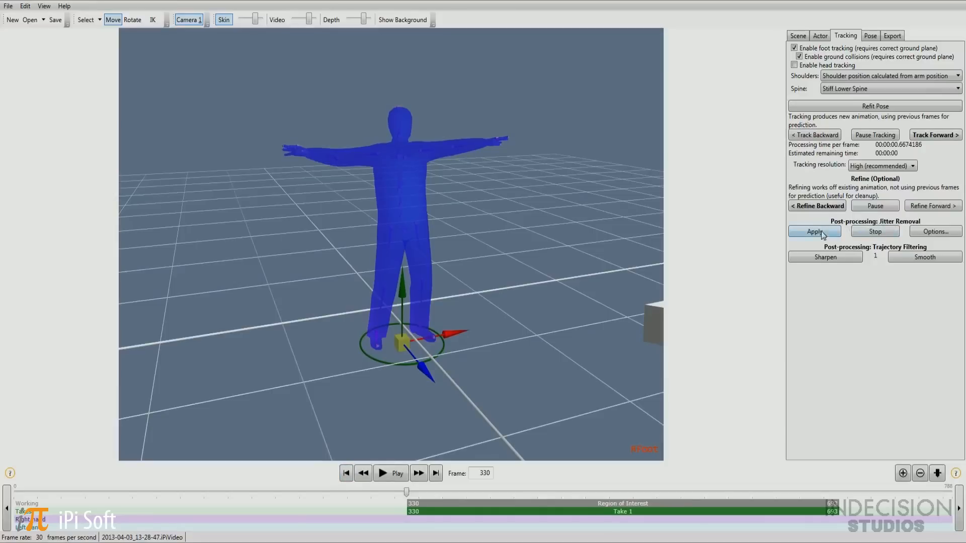
Step: Apply Jitter Removal post-processing to the tracked motion
{"action": "left_click", "coordinate": [815, 231]}
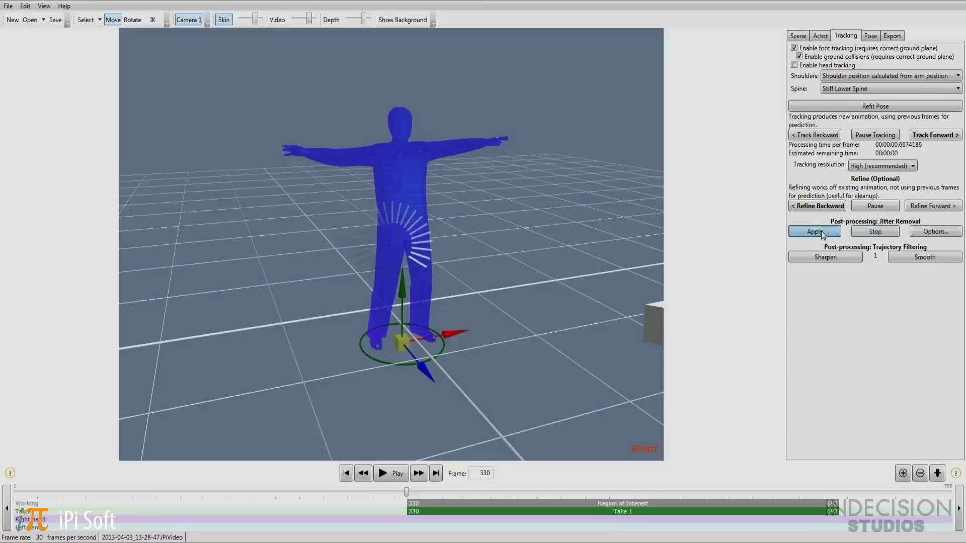
{"action": "left_click", "coordinate": [815, 231]}
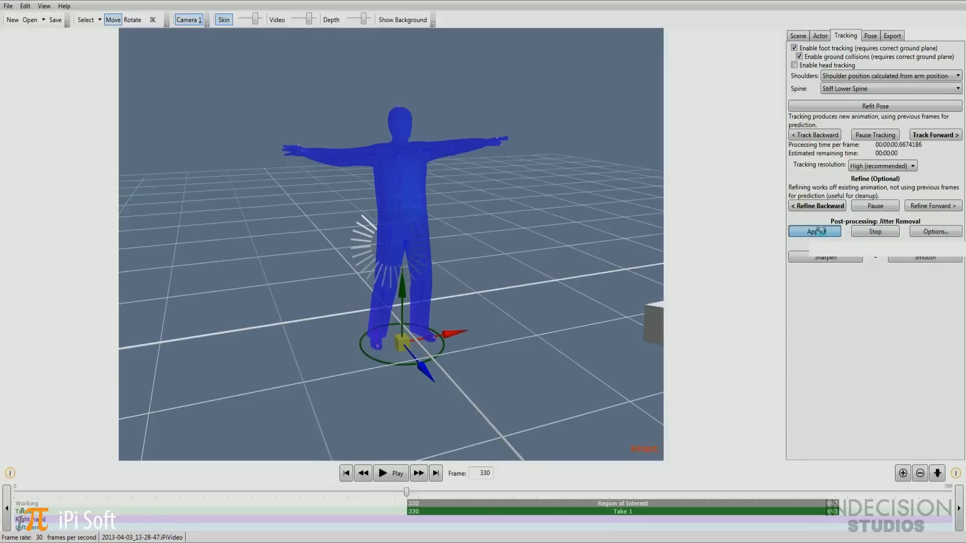
{"action": "left_click", "coordinate": [815, 231]}
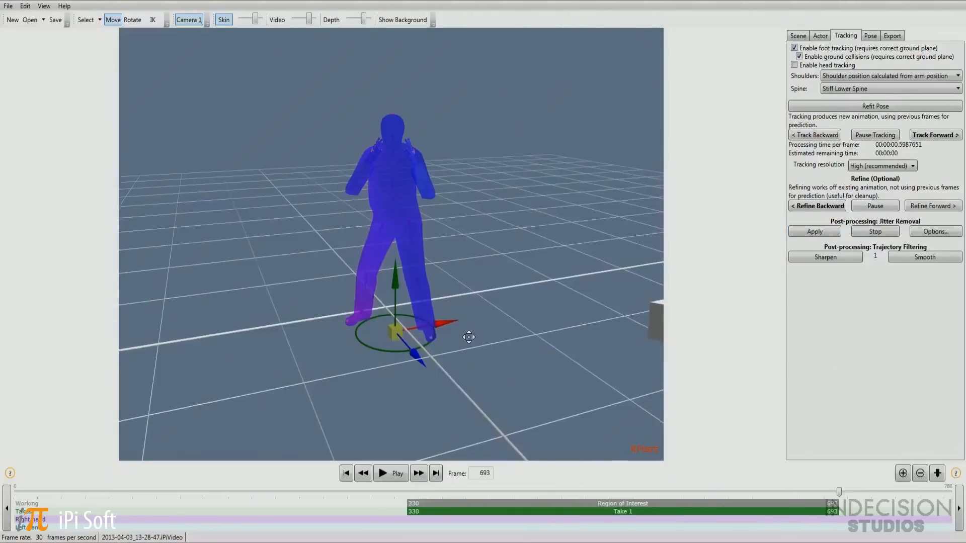
Step: Play the smoothed take from frame 330 to review it, then rewind to frame 330
{"action": "left_click", "coordinate": [346, 472]}
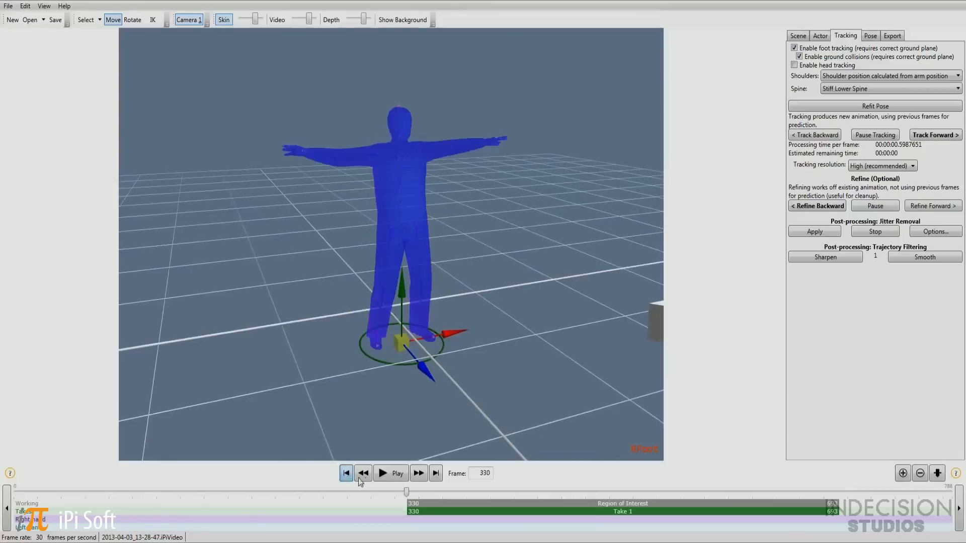
{"action": "left_click", "coordinate": [391, 473]}
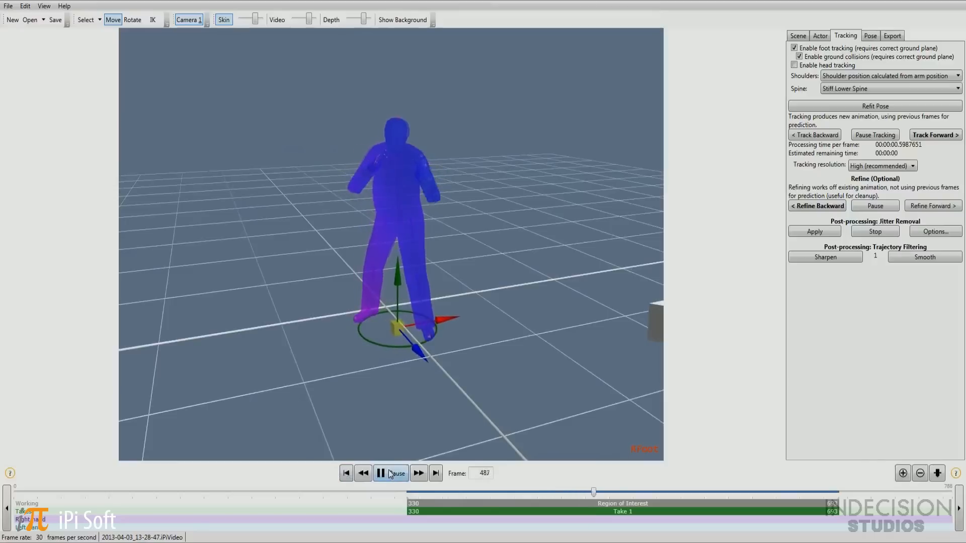
{"action": "left_click", "coordinate": [389, 473]}
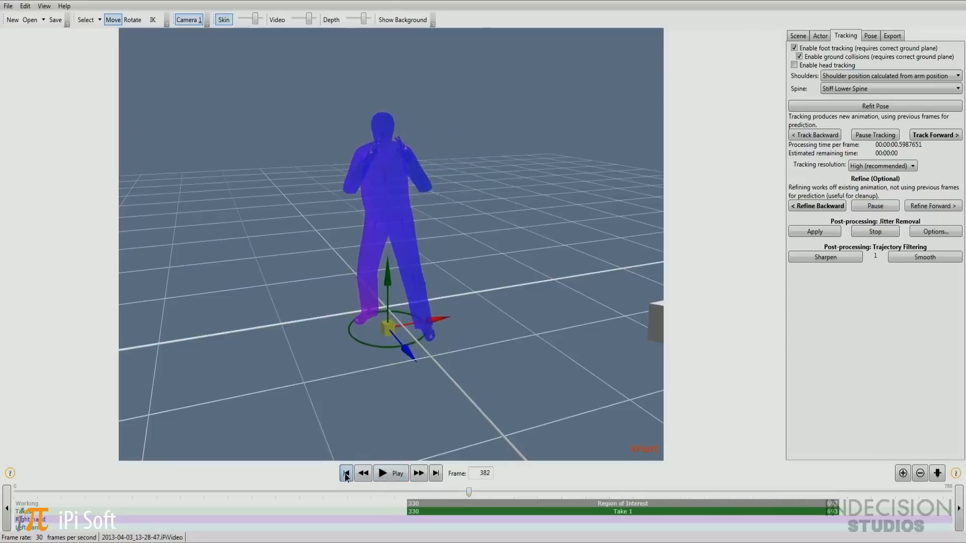
{"action": "left_click", "coordinate": [346, 473]}
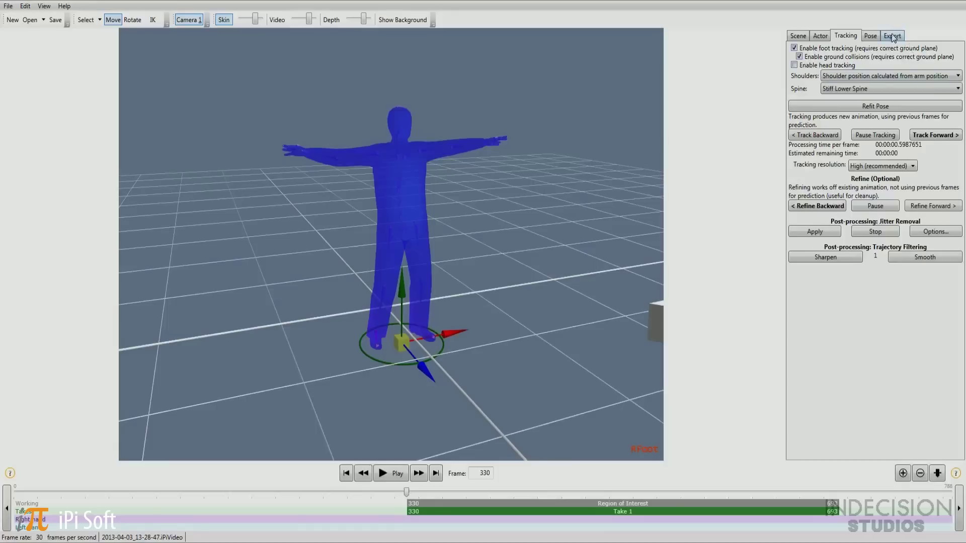
Step: Show the Export settings and open the animation export format list
{"action": "left_click", "coordinate": [893, 34]}
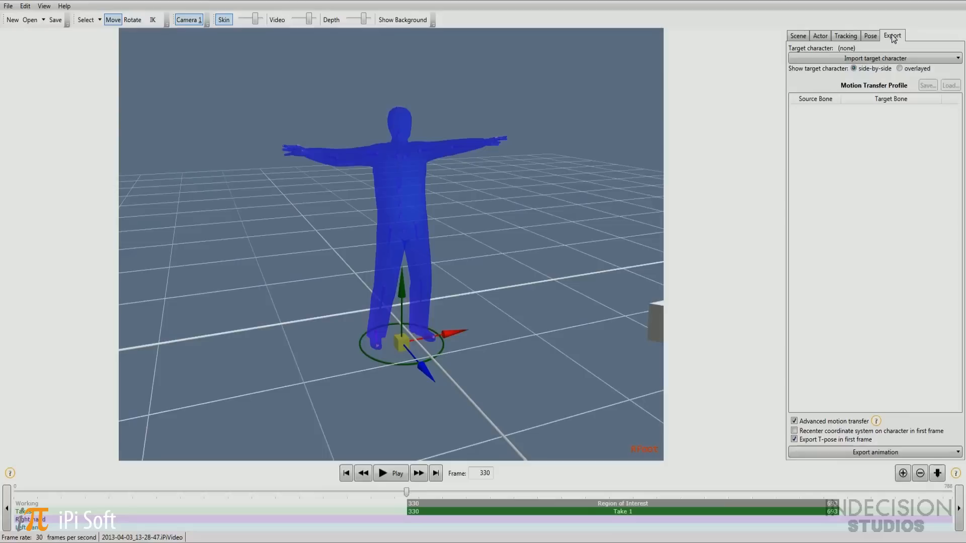
{"action": "left_click", "coordinate": [875, 452]}
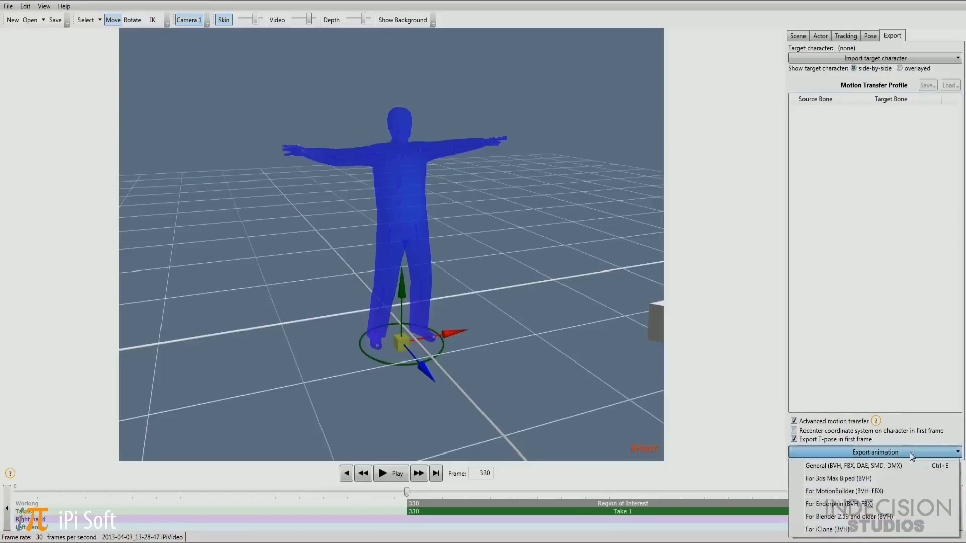
{"action": "mouse_move", "coordinate": [840, 491]}
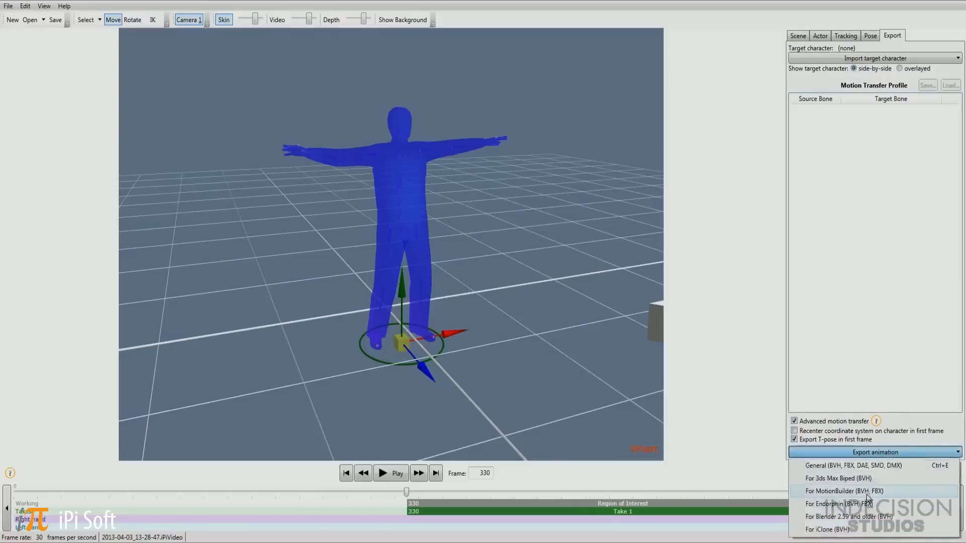
{"action": "mouse_move", "coordinate": [774, 413]}
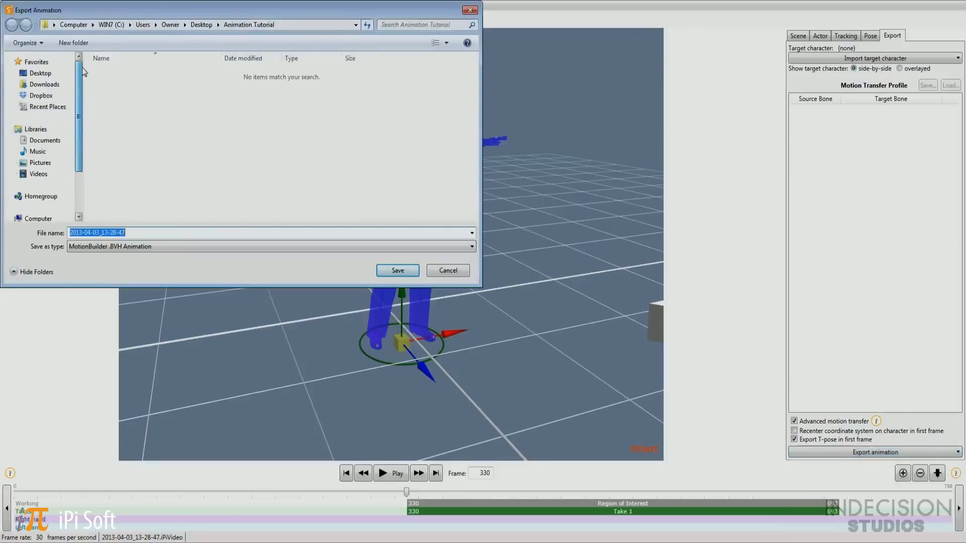
Step: Set the save type to MotionBuilder FBX Animation (.fbx)
{"action": "left_click", "coordinate": [471, 246]}
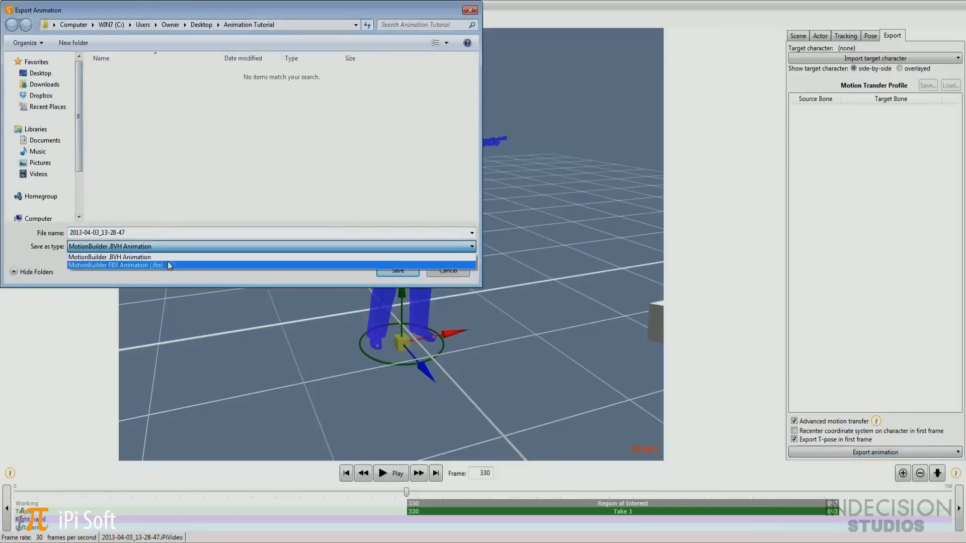
{"action": "left_click", "coordinate": [116, 266]}
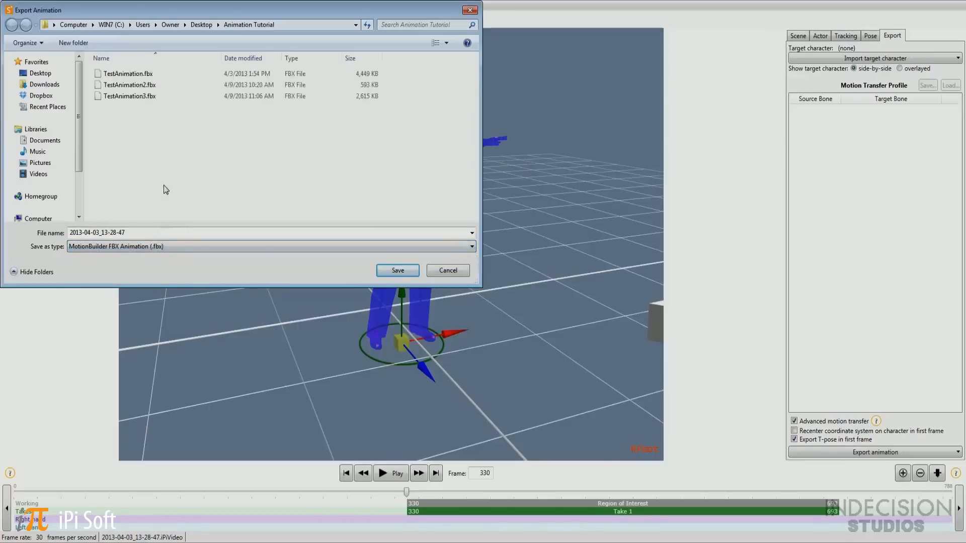
{"action": "mouse_move", "coordinate": [165, 179]}
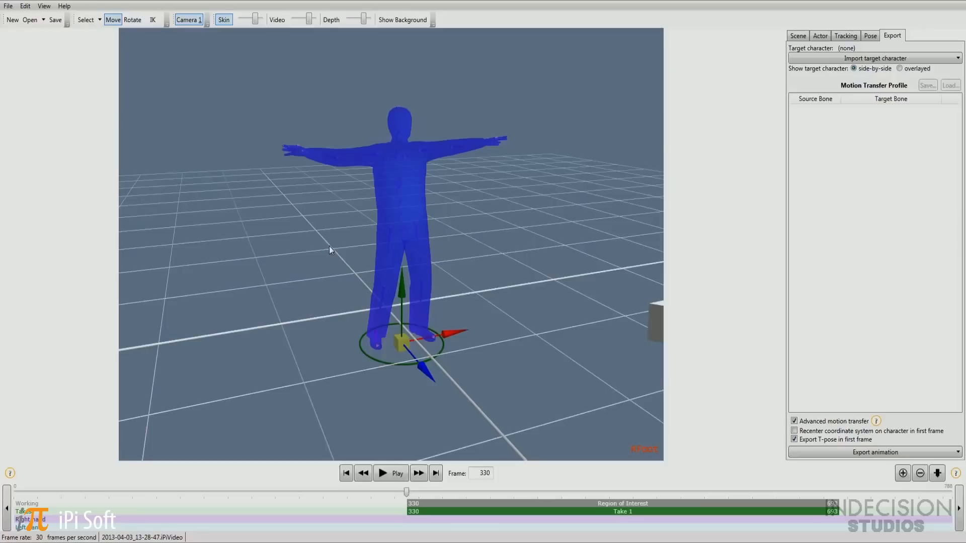
{"action": "mouse_move", "coordinate": [371, 203]}
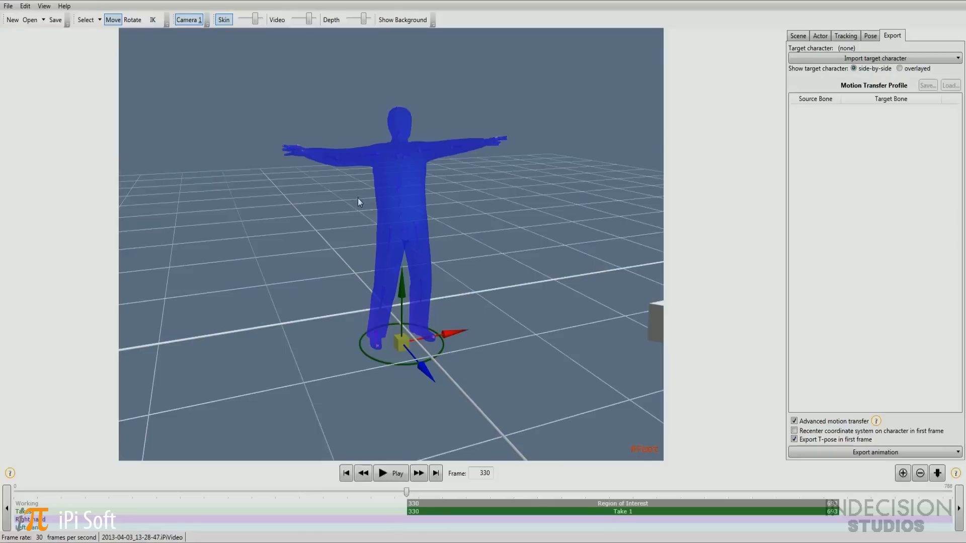
{"action": "mouse_move", "coordinate": [8, 6]}
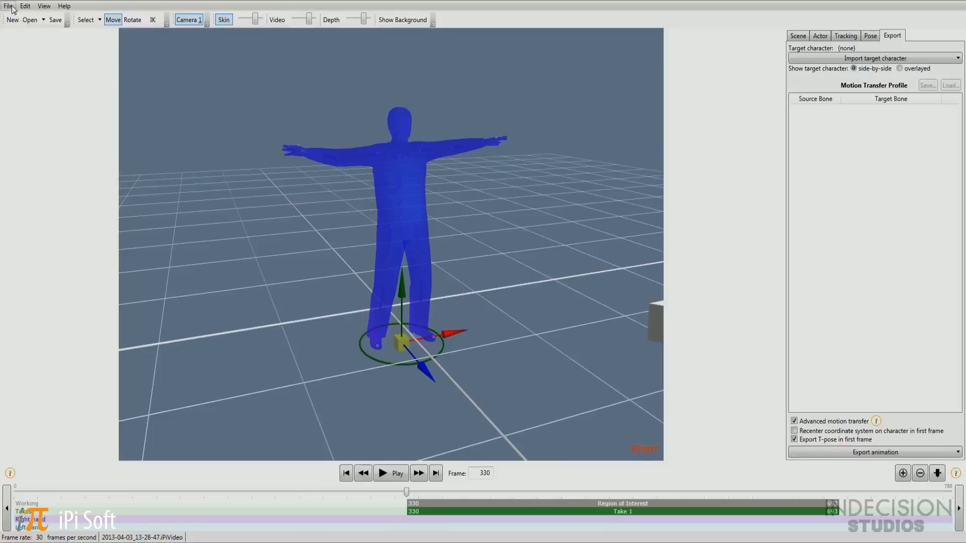
Step: Import ImportTrooper.fbx as the target character from the File menu
{"action": "left_click", "coordinate": [7, 5]}
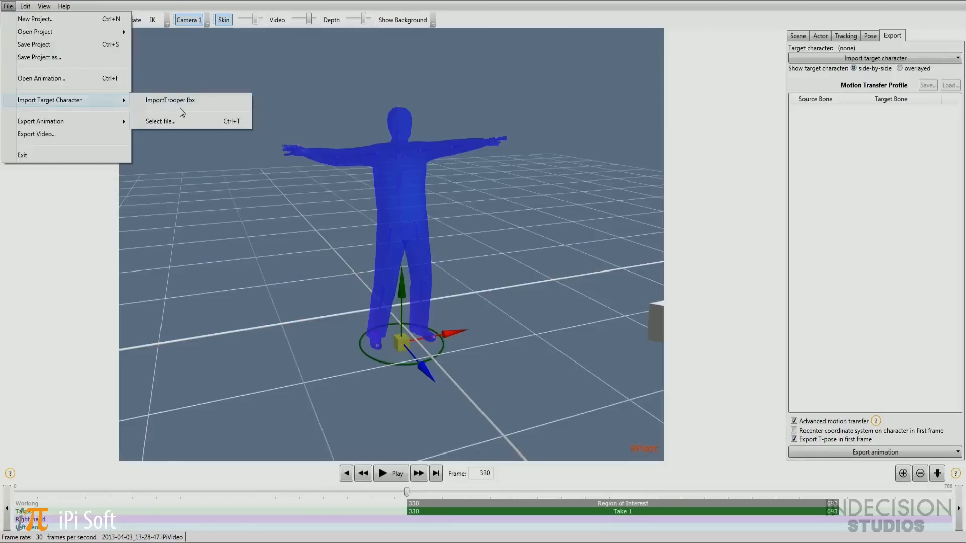
{"action": "left_click", "coordinate": [170, 100]}
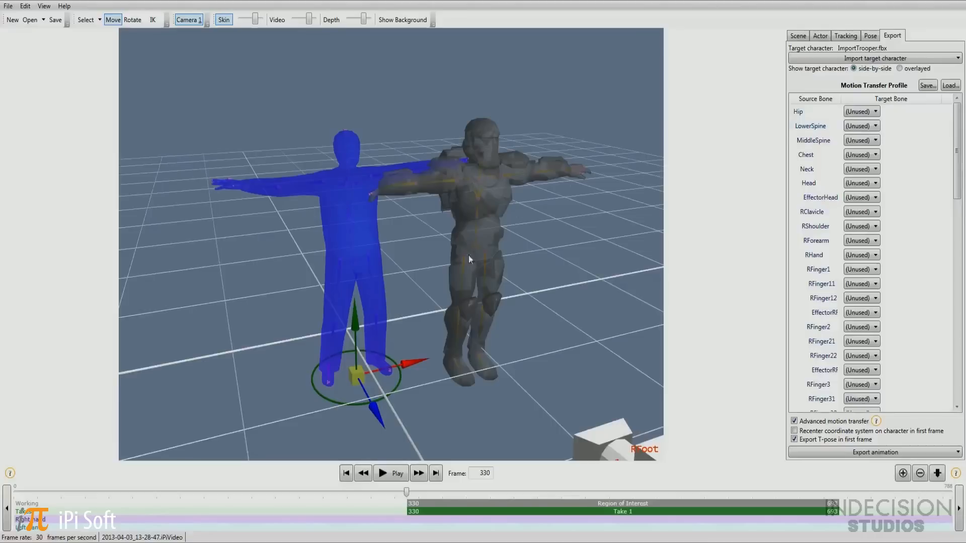
{"action": "mouse_move", "coordinate": [478, 224]}
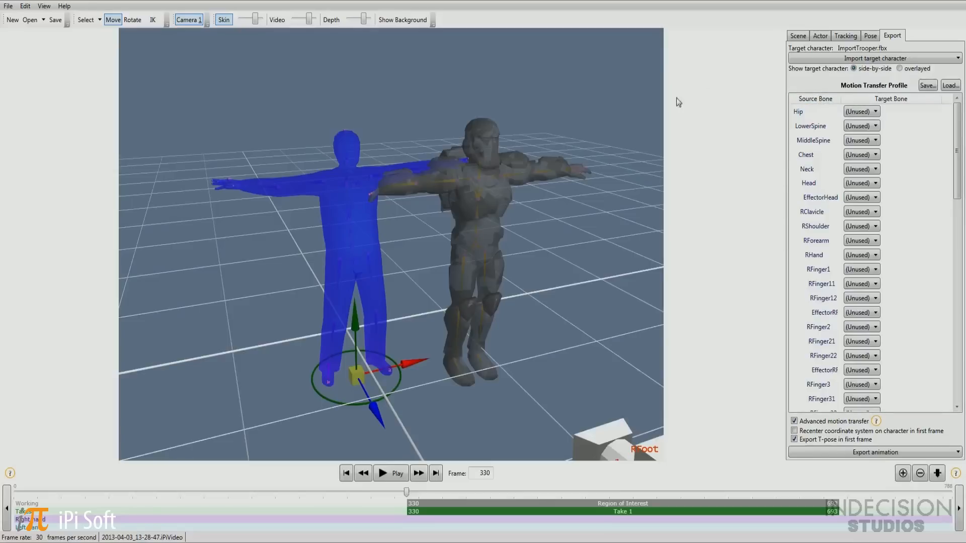
{"action": "mouse_move", "coordinate": [517, 174]}
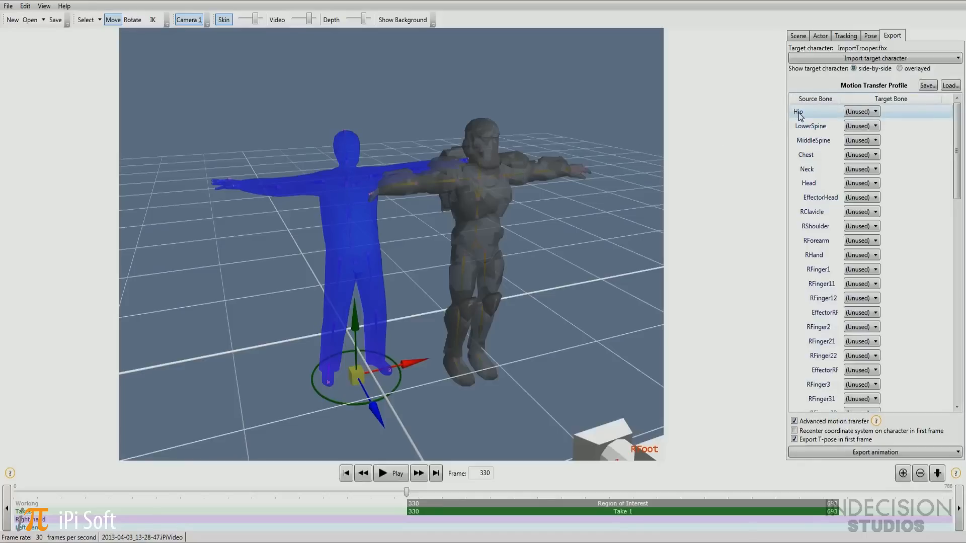
Step: Map Hip to TrooperBase_Hips, LowerSpine to Spine, and MiddleSpine to Spine1
{"action": "left_click", "coordinate": [882, 111]}
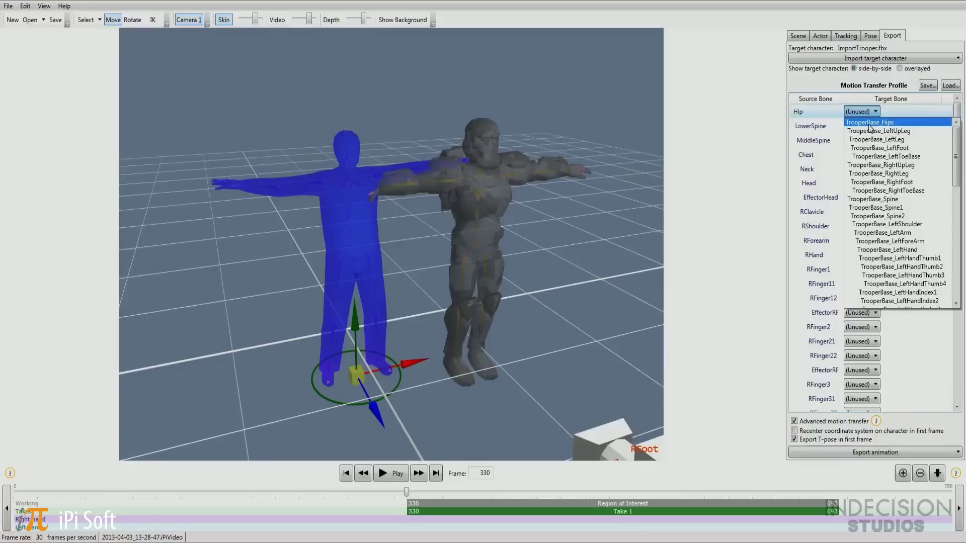
{"action": "left_click", "coordinate": [870, 122]}
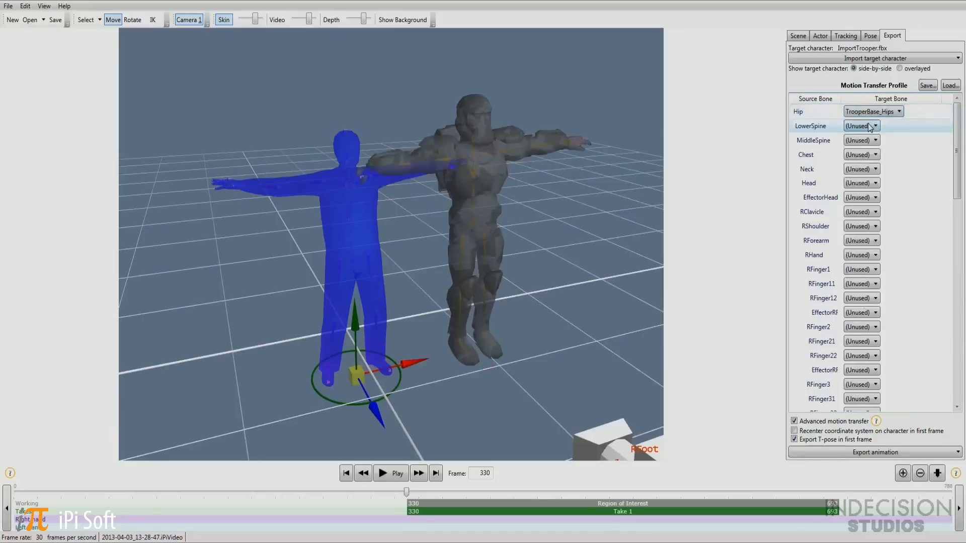
{"action": "mouse_move", "coordinate": [889, 129]}
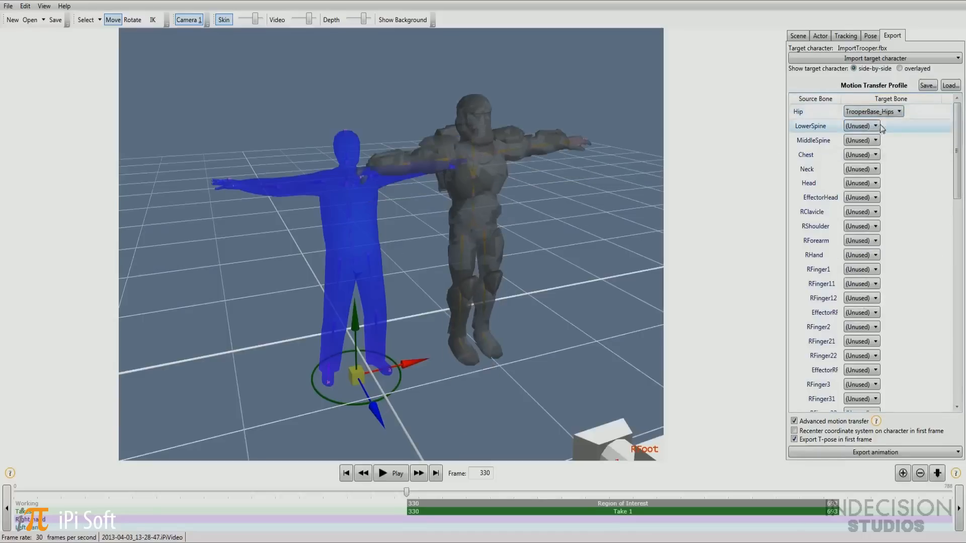
{"action": "left_click", "coordinate": [874, 125]}
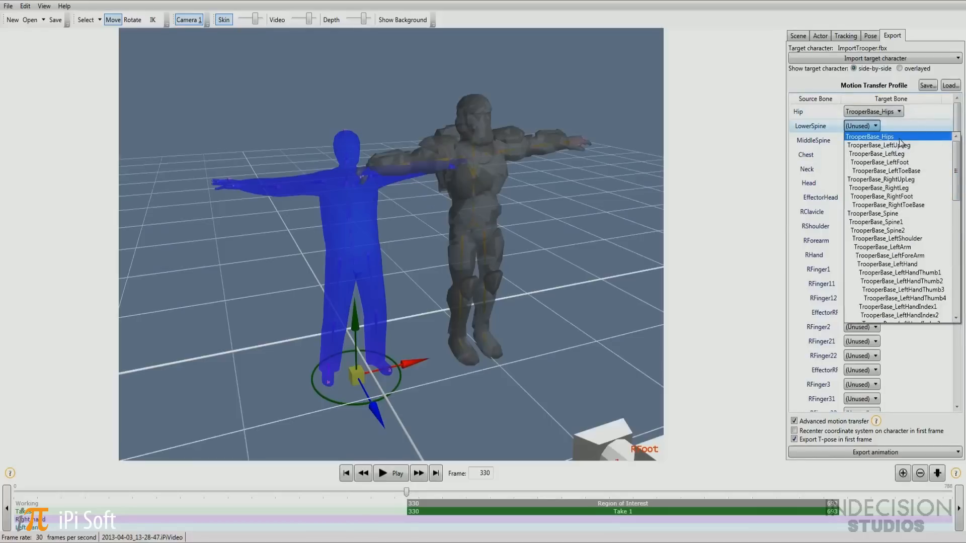
{"action": "mouse_move", "coordinate": [895, 213]}
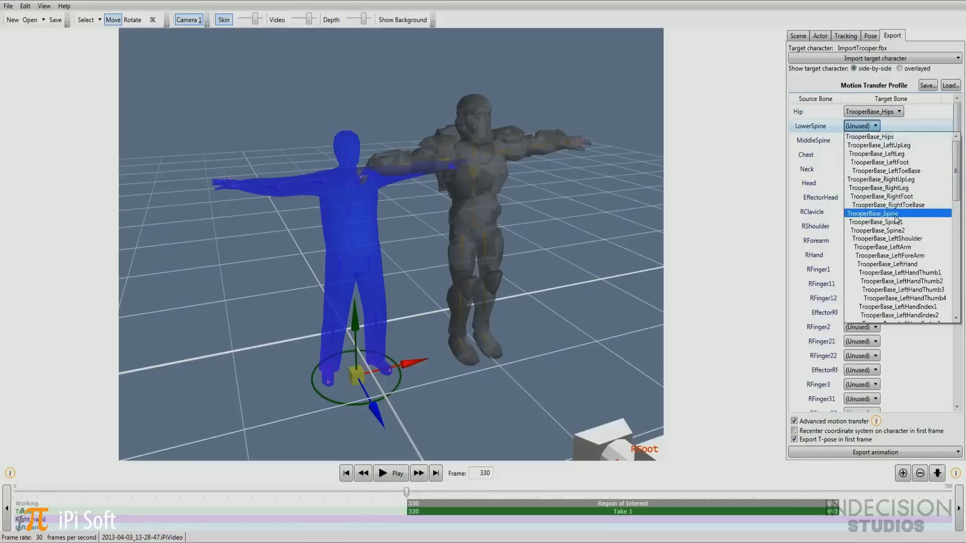
{"action": "left_click", "coordinate": [873, 213]}
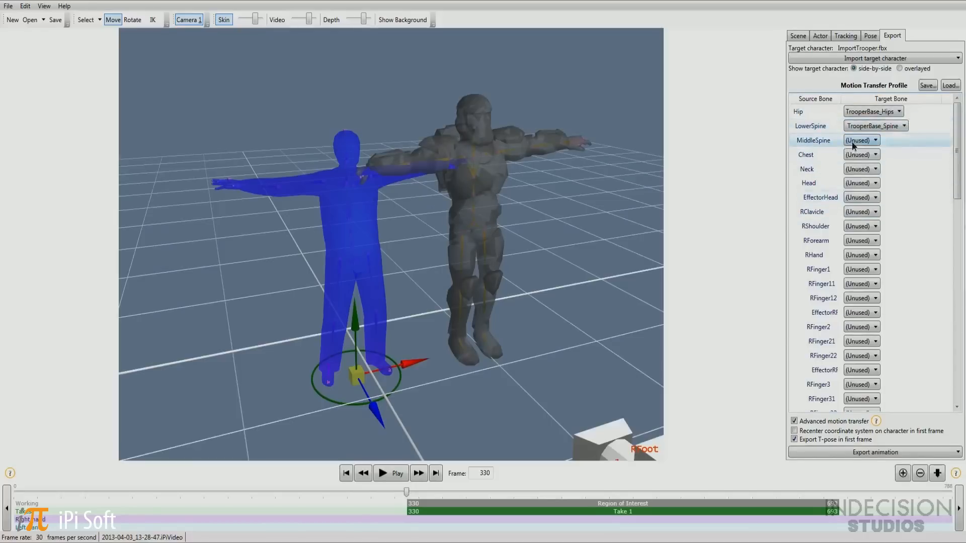
{"action": "left_click", "coordinate": [874, 140]}
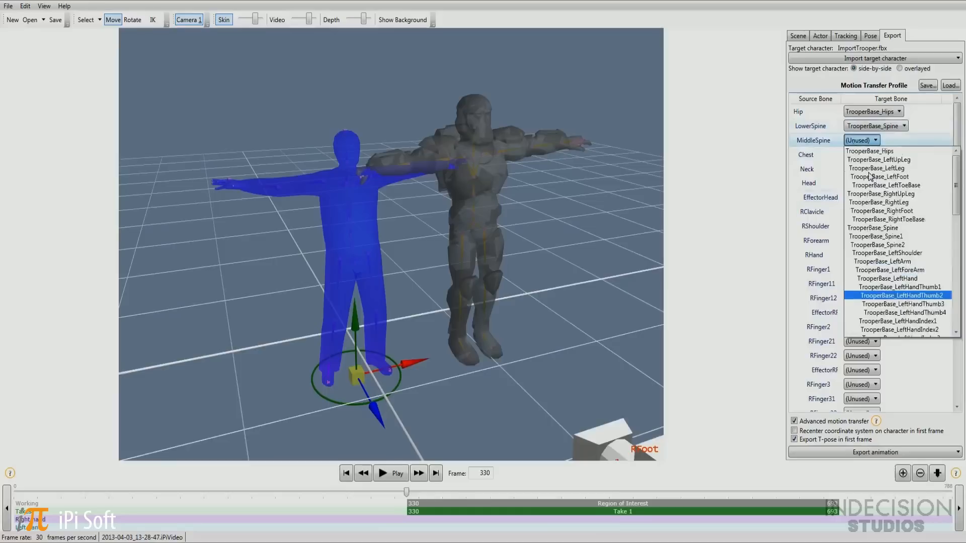
{"action": "mouse_move", "coordinate": [895, 236]}
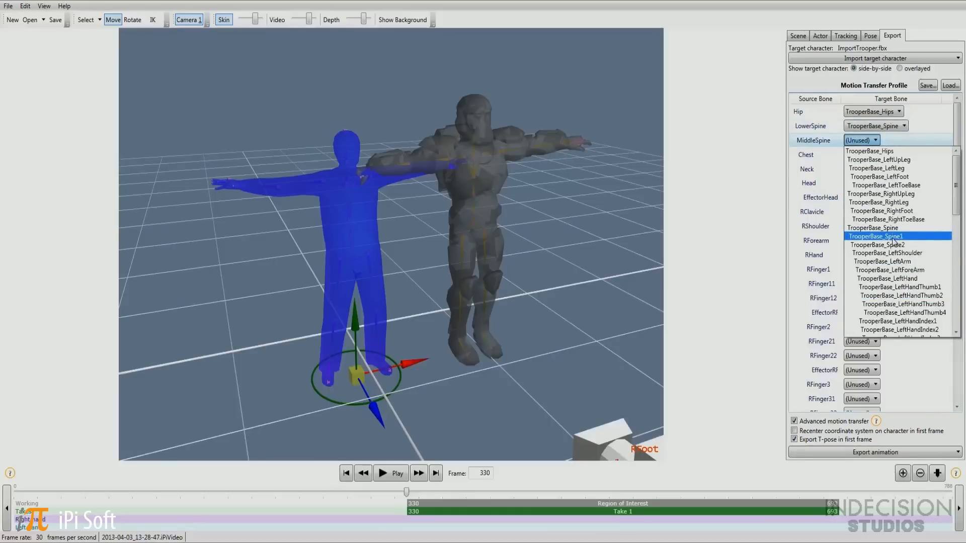
{"action": "left_click", "coordinate": [877, 236]}
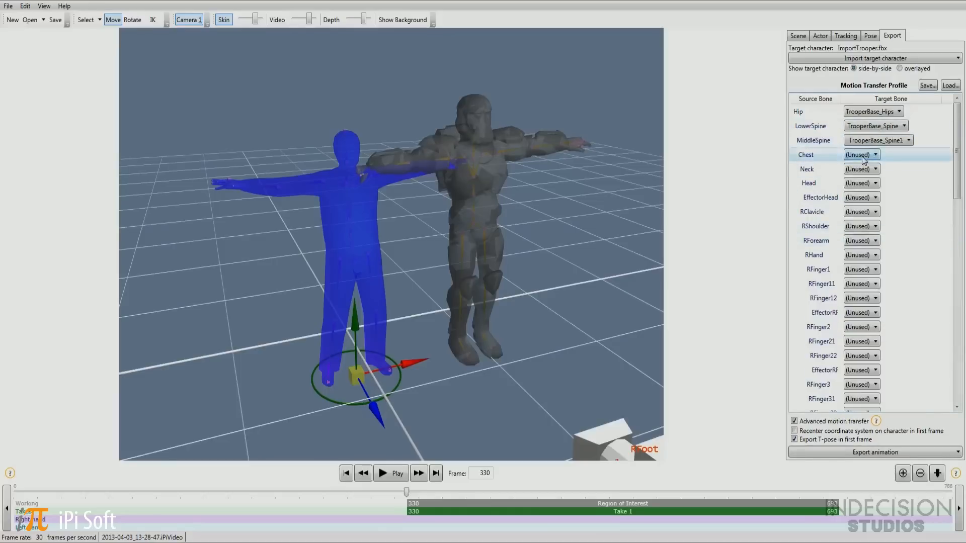
Step: Map Chest to Spine2, Neck to TrooperBase_Neck, and Head to TrooperBase_Head
{"action": "left_click", "coordinate": [874, 154]}
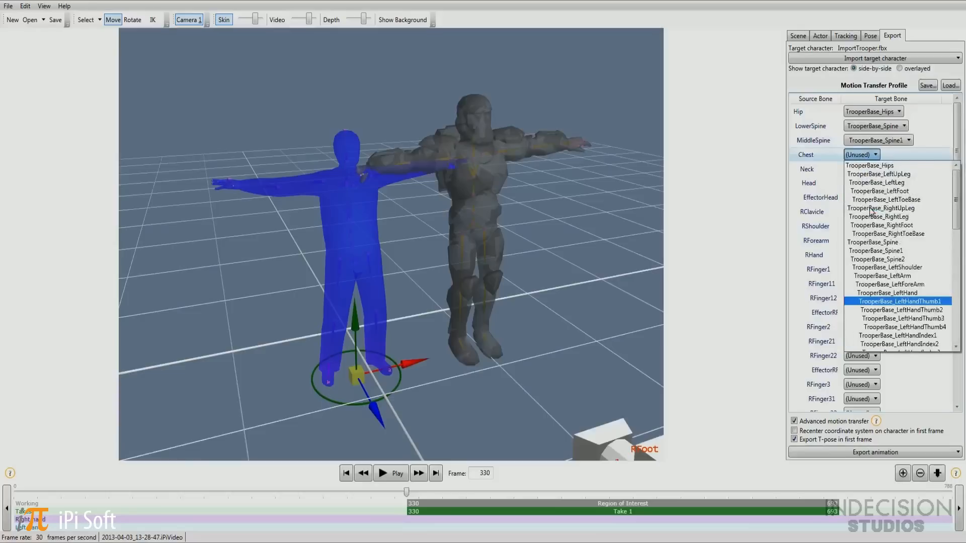
{"action": "mouse_move", "coordinate": [876, 250]}
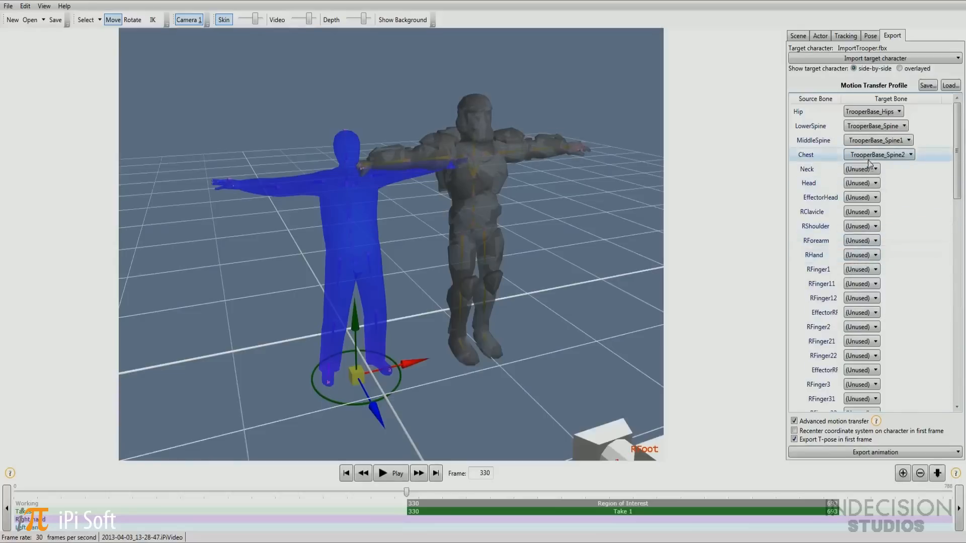
{"action": "left_click", "coordinate": [862, 169]}
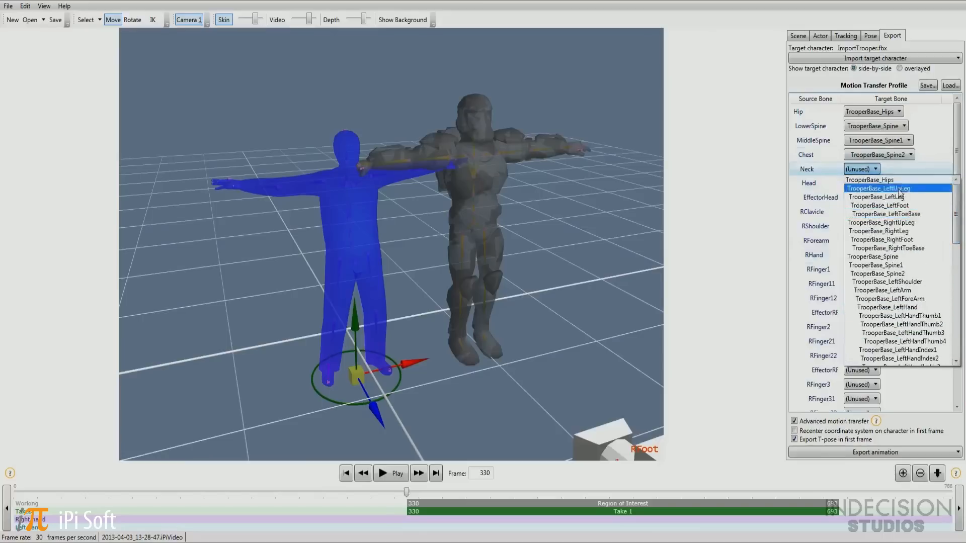
{"action": "scroll", "scroll_direction": "down", "scroll_amount": 3}
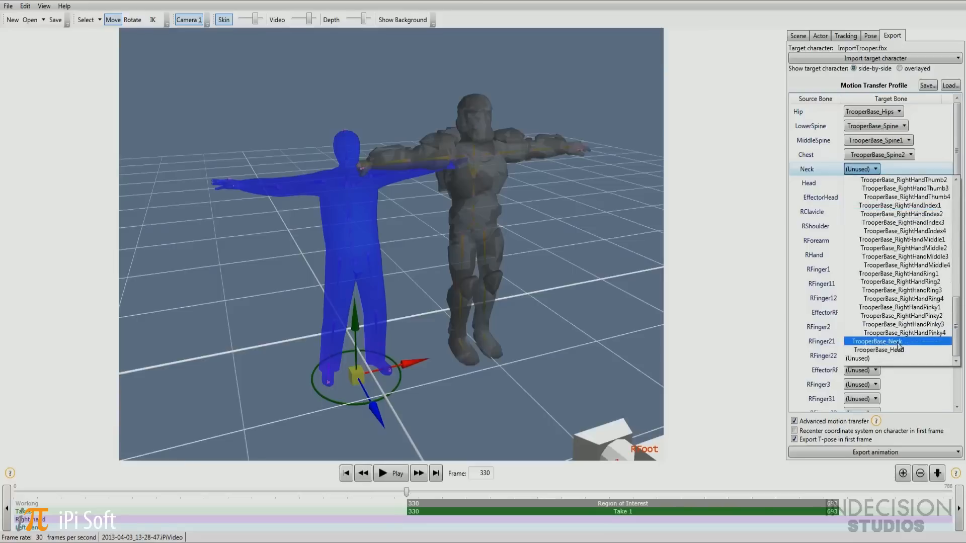
{"action": "left_click", "coordinate": [894, 342]}
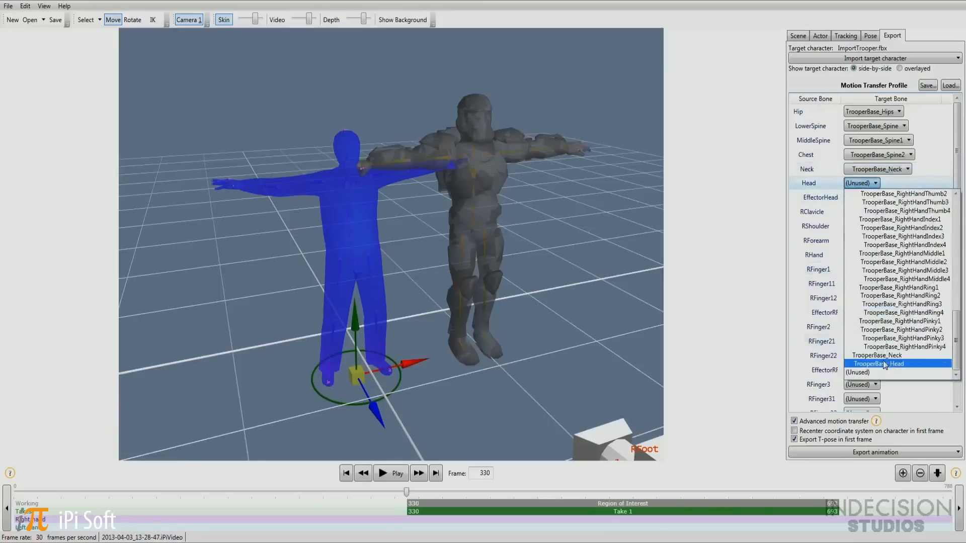
{"action": "left_click", "coordinate": [886, 364]}
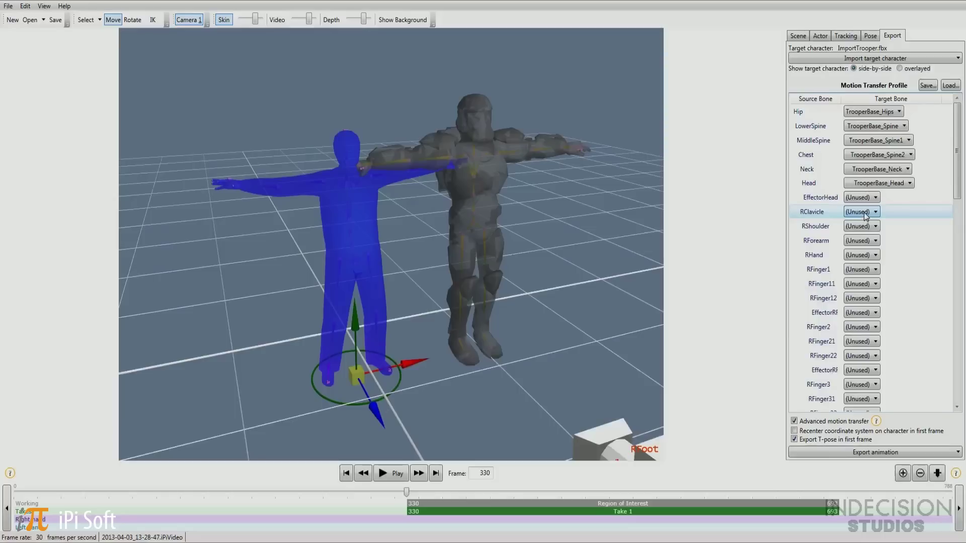
Step: Map RClavicle to RightShoulder, RShoulder and RForearm to RightForeArm, and choose RHand's target bone
{"action": "left_click", "coordinate": [874, 212]}
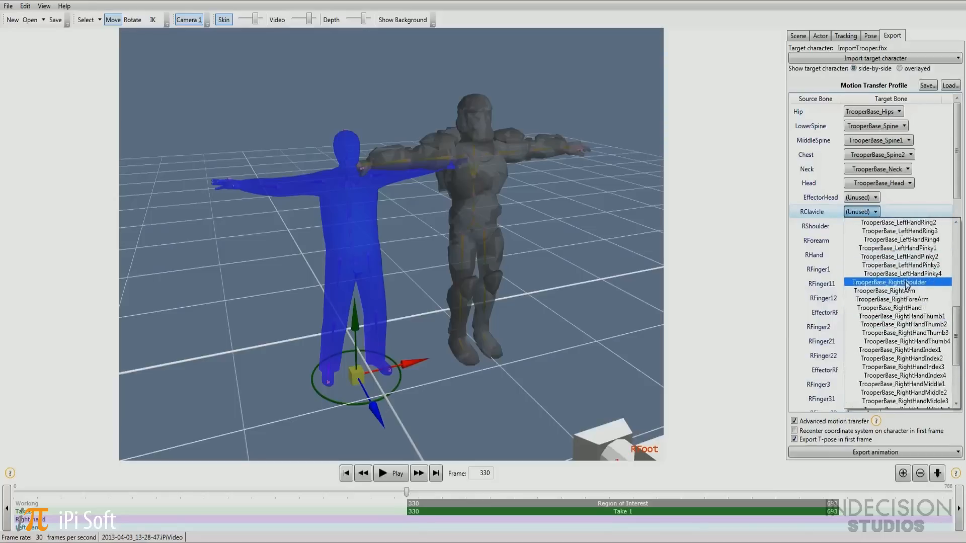
{"action": "left_click", "coordinate": [890, 282]}
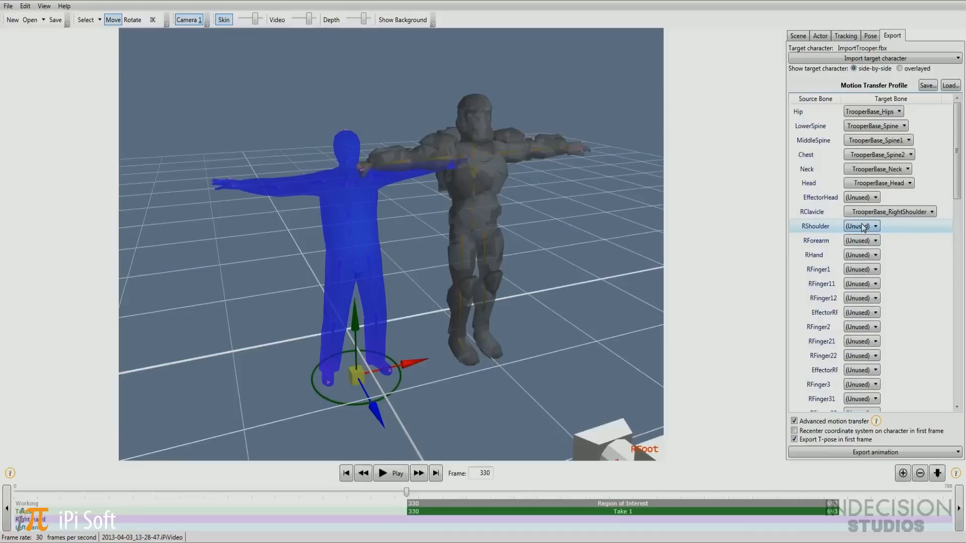
{"action": "left_click", "coordinate": [874, 226]}
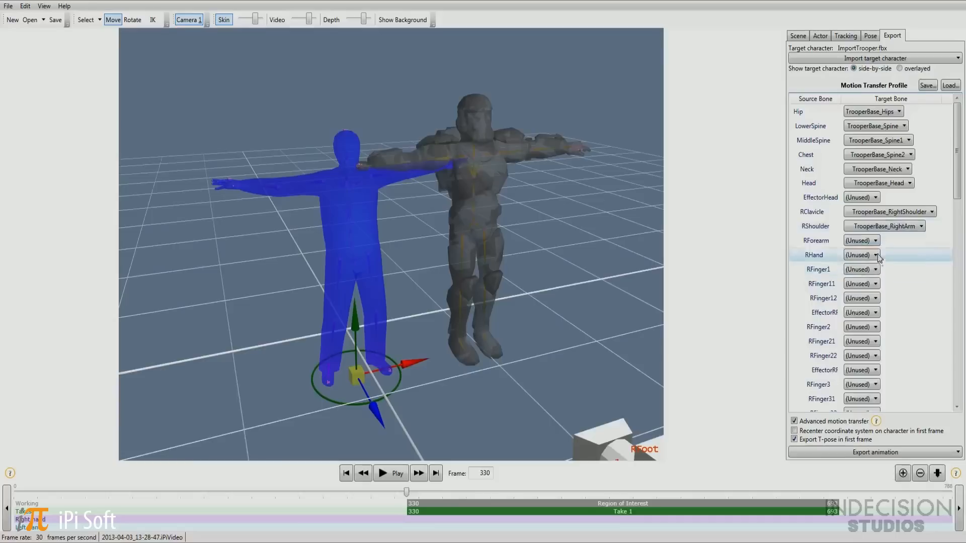
{"action": "left_click", "coordinate": [874, 241]}
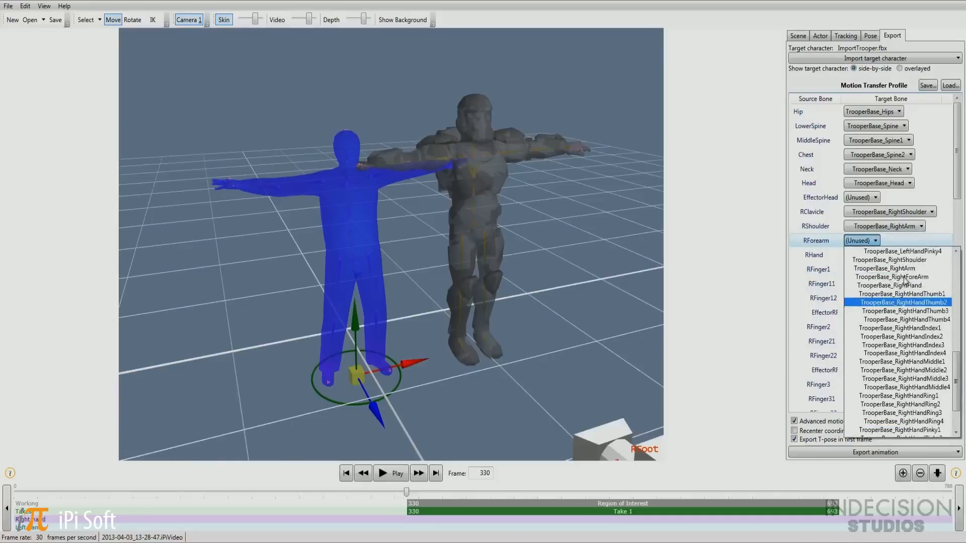
{"action": "left_click", "coordinate": [898, 277]}
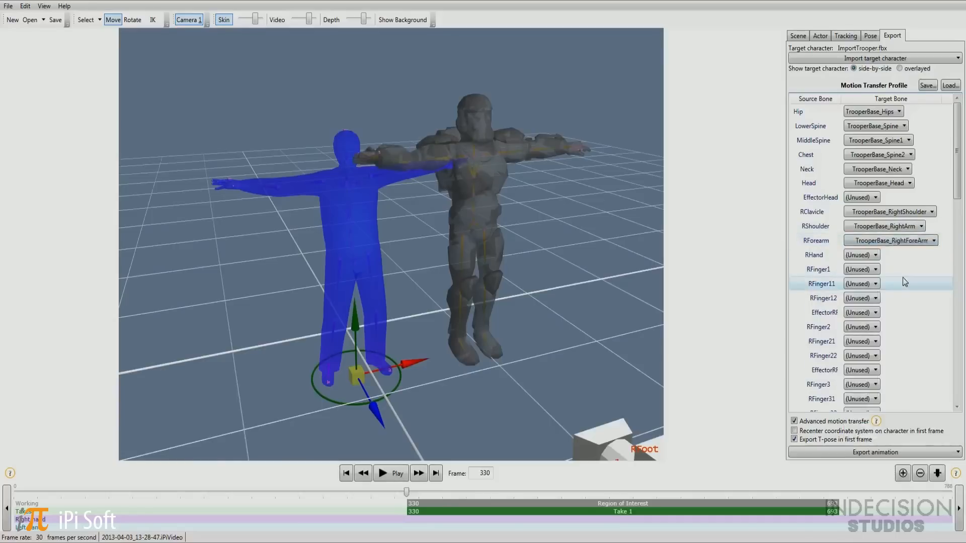
{"action": "left_click", "coordinate": [873, 255]}
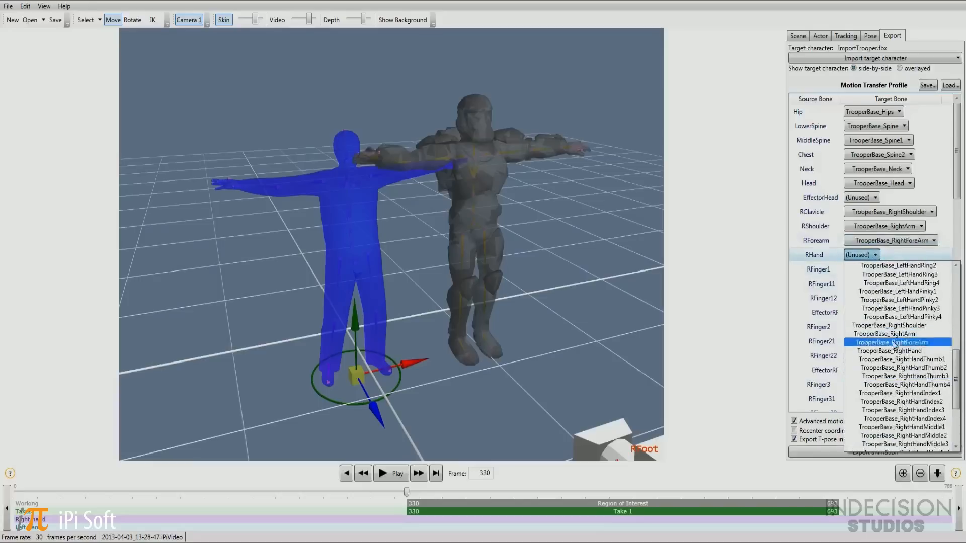
{"action": "left_click", "coordinate": [888, 350]}
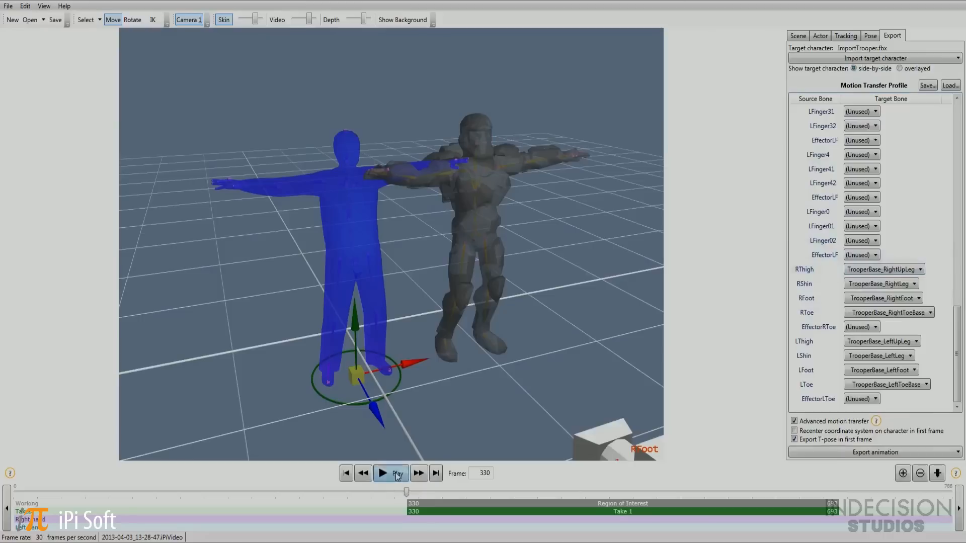
{"action": "left_click", "coordinate": [391, 473]}
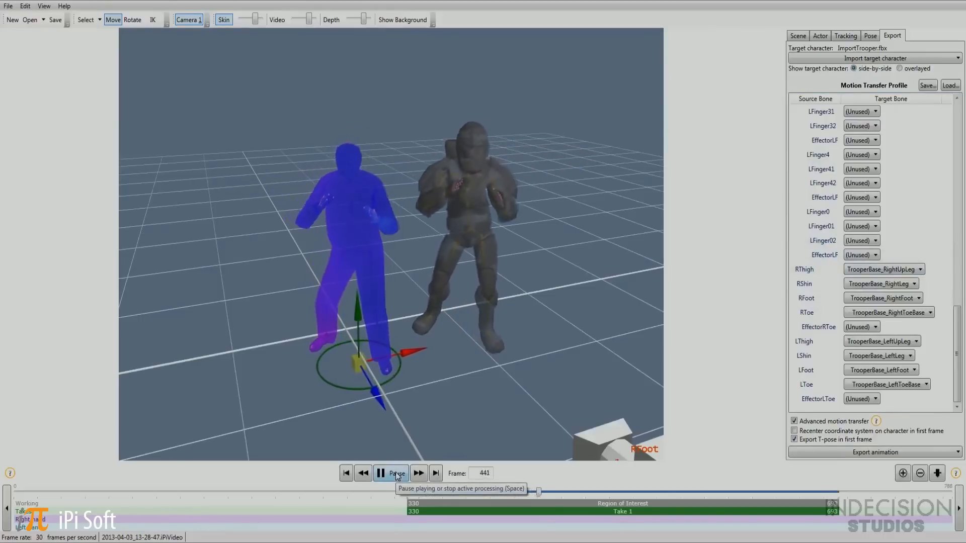
{"action": "left_click", "coordinate": [391, 473]}
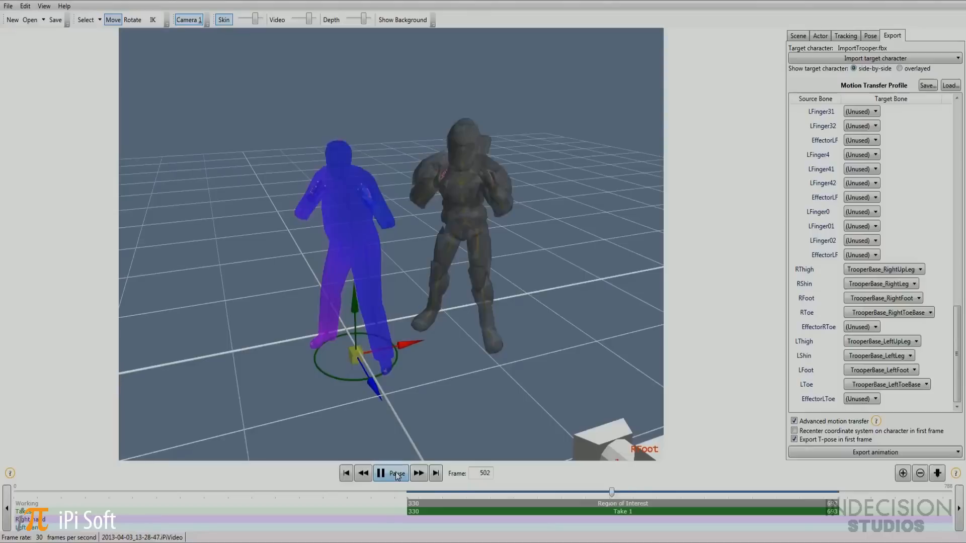
{"action": "left_click", "coordinate": [391, 473]}
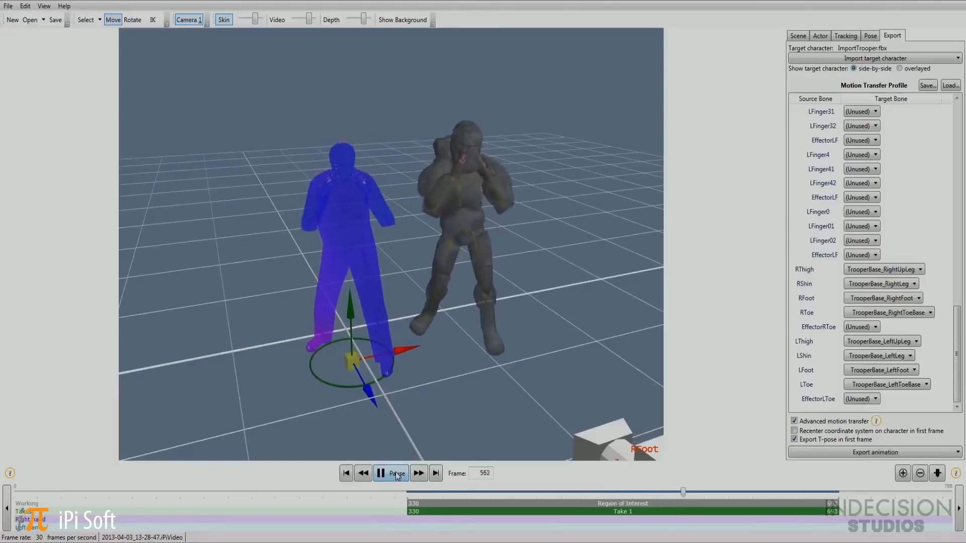
{"action": "left_click", "coordinate": [391, 473]}
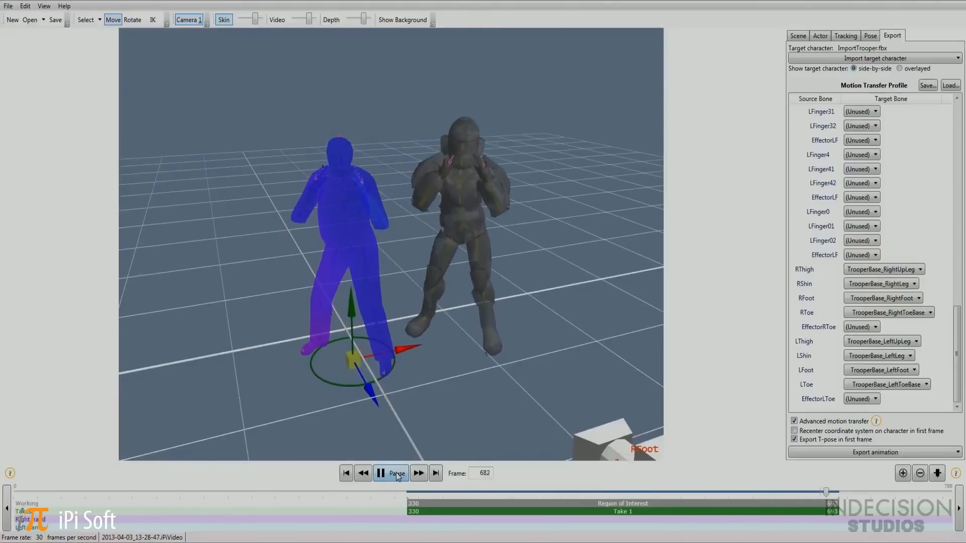
{"action": "left_click", "coordinate": [347, 473]}
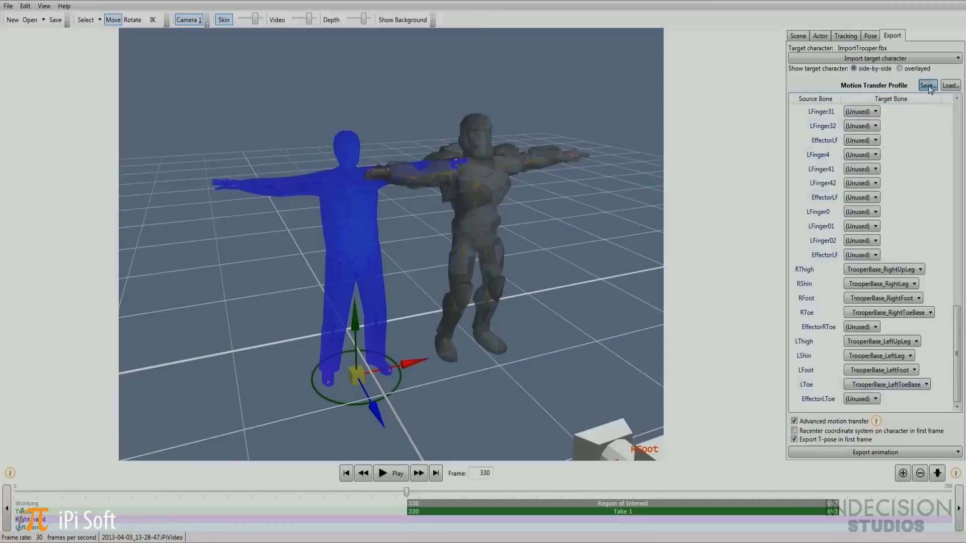
Step: Save the trooper bone mapping as a motion transfer profile and list the animation export formats
{"action": "left_click", "coordinate": [926, 86]}
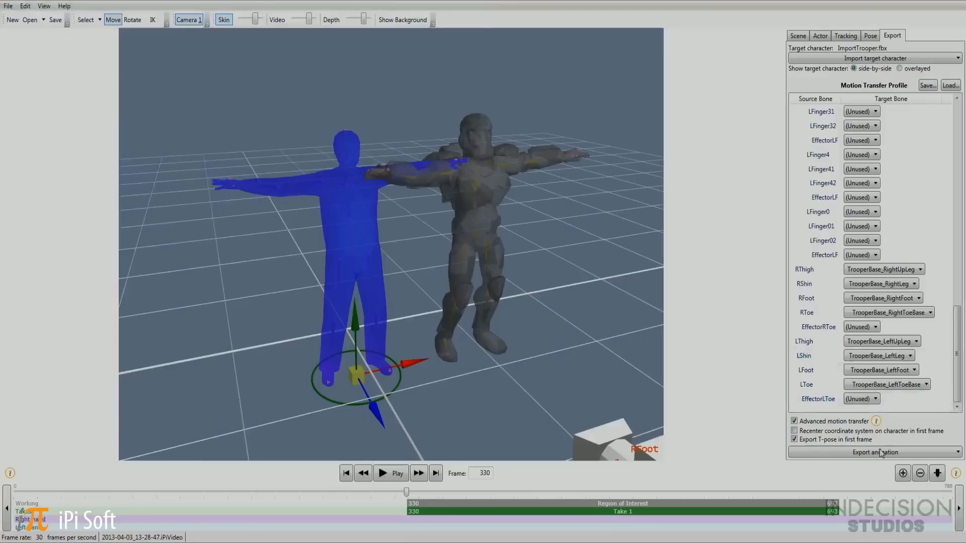
{"action": "left_click", "coordinate": [875, 452]}
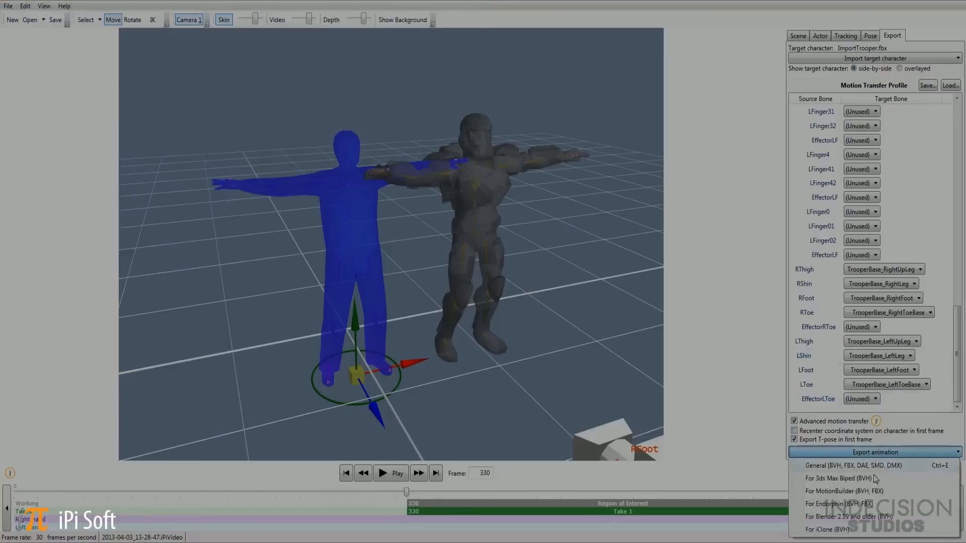